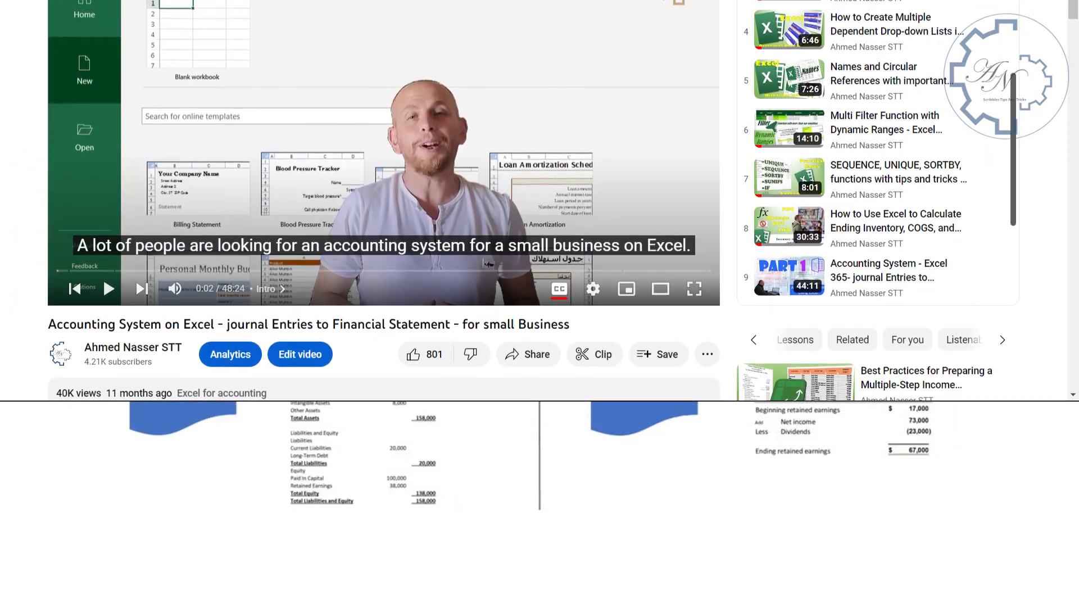
Step: Rename the sheet tab to index
{"action": "scroll", "scroll_direction": "down", "scroll_amount": 3}
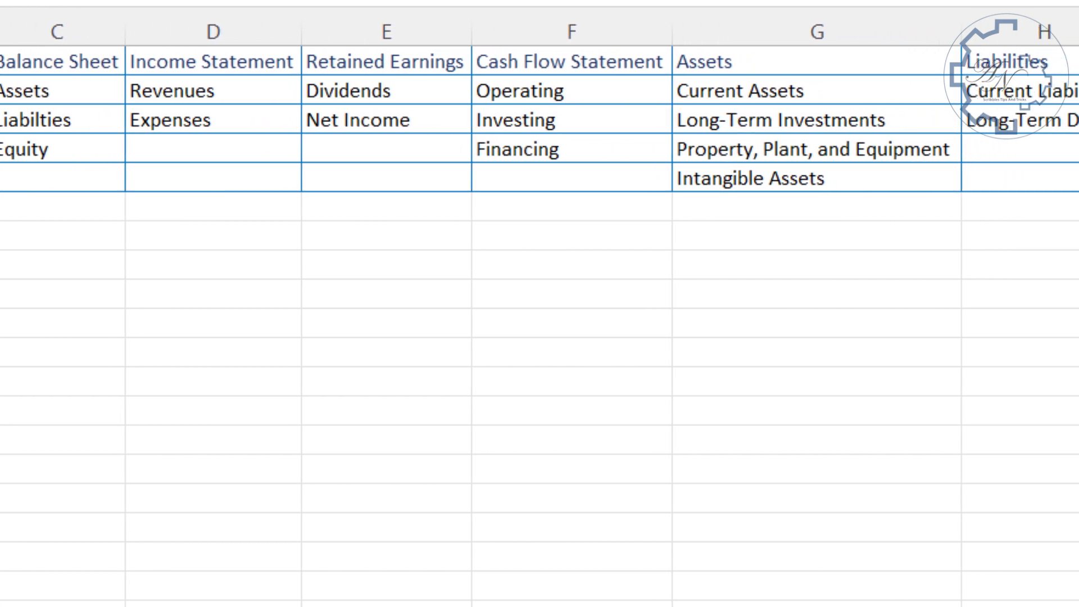
{"action": "scroll", "scroll_direction": "right", "scroll_amount": 3}
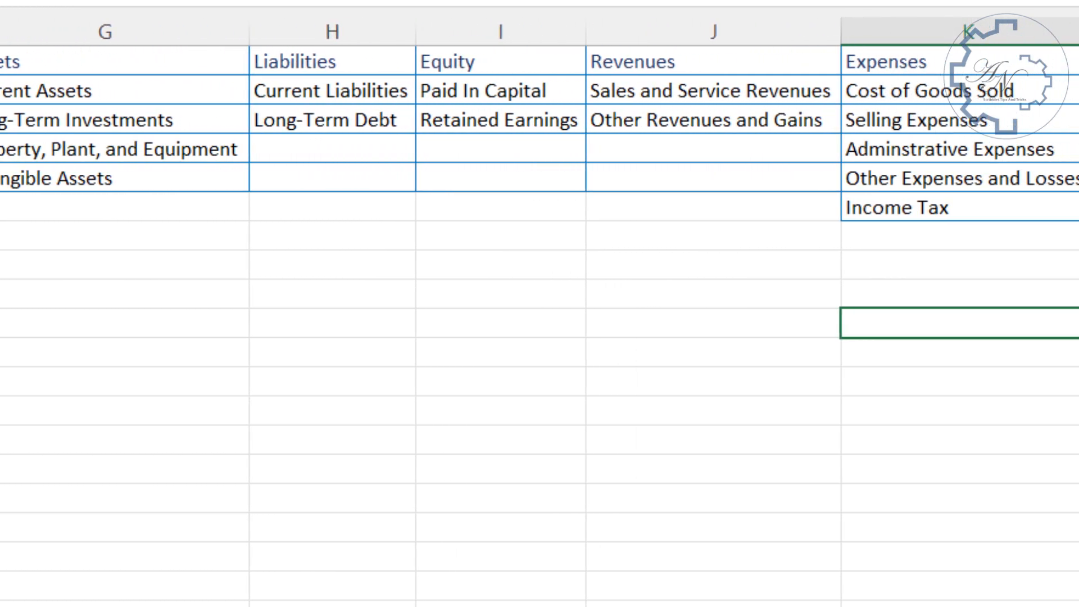
{"action": "left_click", "coordinate": [99, 562]}
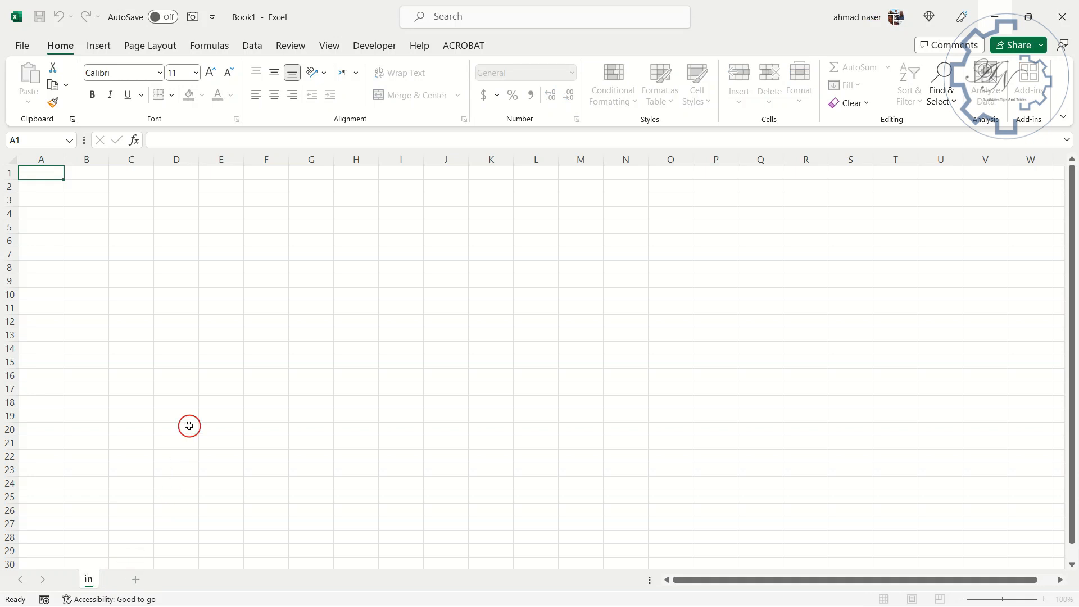
{"action": "type", "text": "index"}
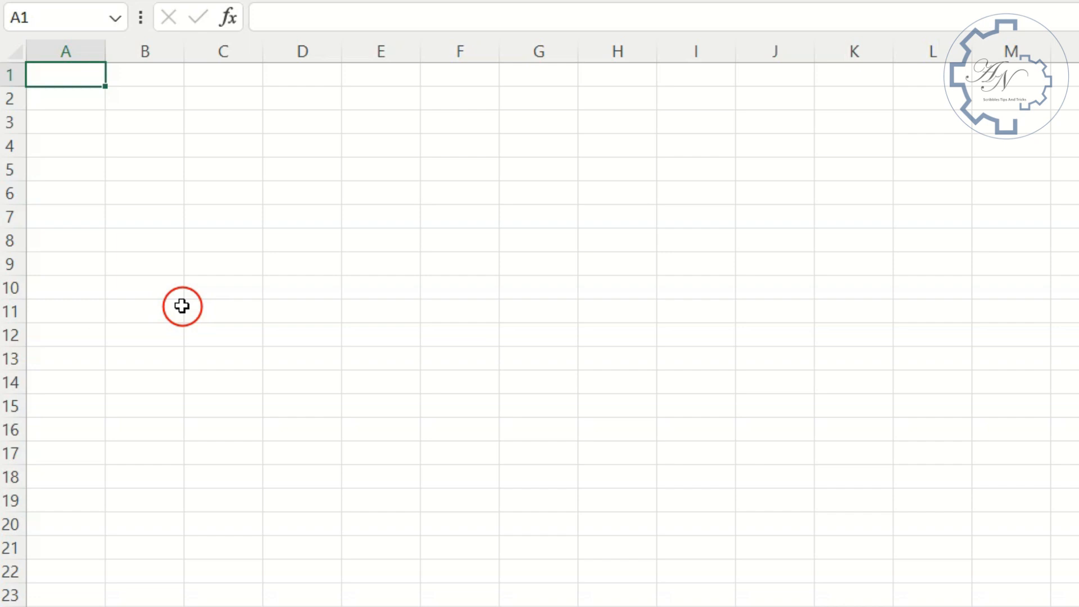
{"action": "type", "text": "C"}
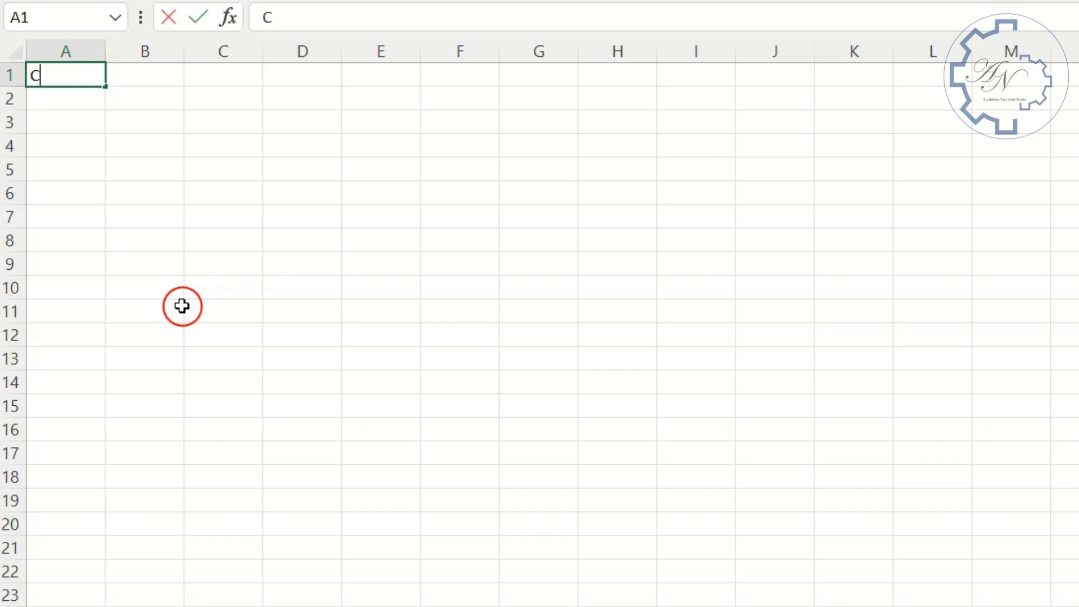
{"action": "type", "text": "ompany"}
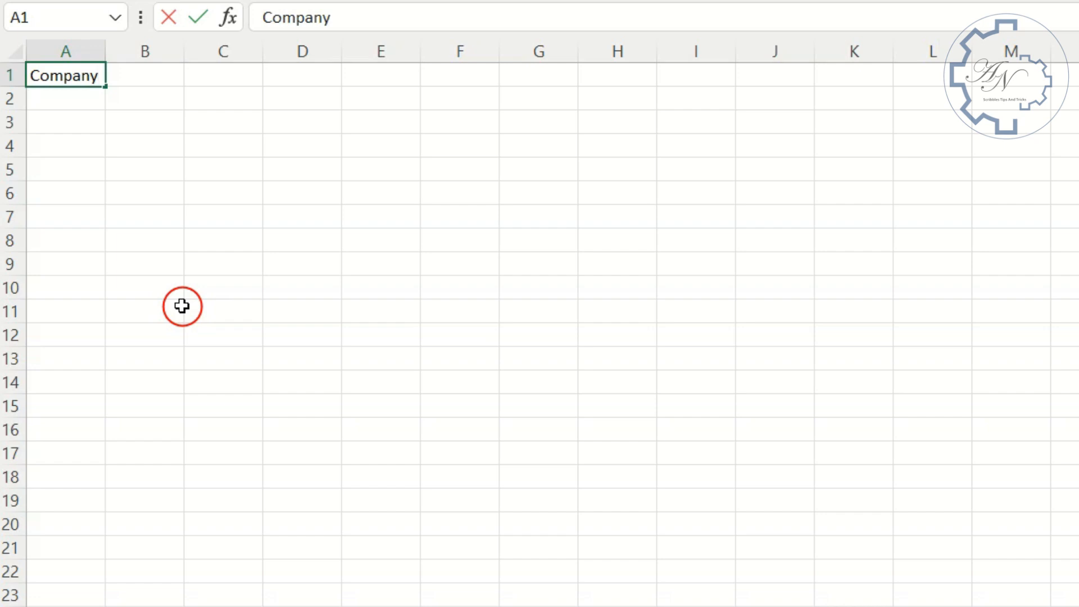
{"action": "type", "text": "Name"}
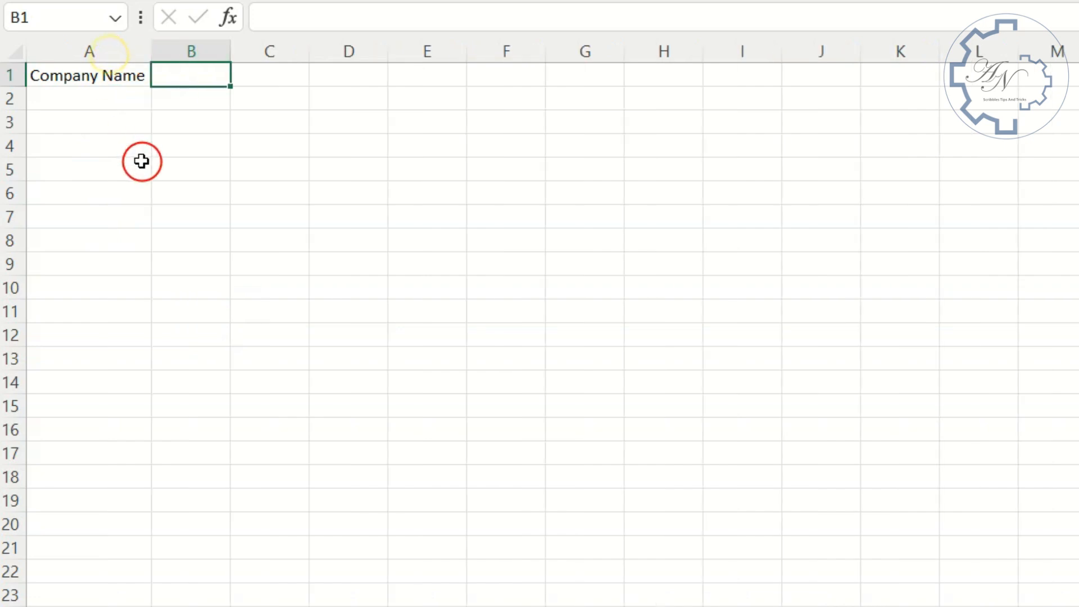
{"action": "type", "text": "Ahmed Nasser"}
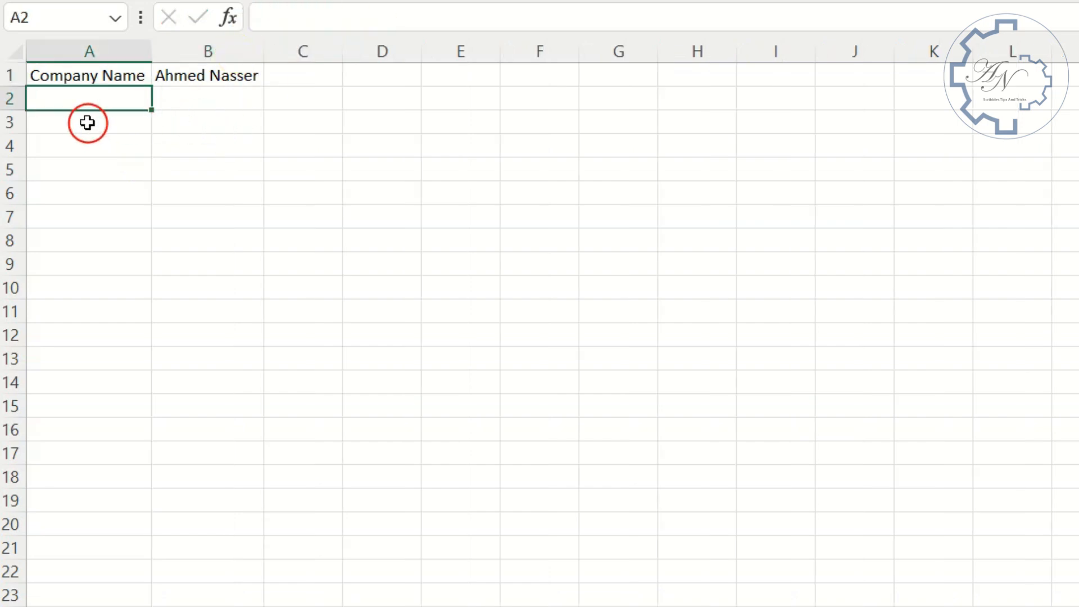
Step: Add Beginning Date with 1/1/2023 in row 2 and start the Ending Date value 12-3
{"action": "type", "text": "Beginnin"}
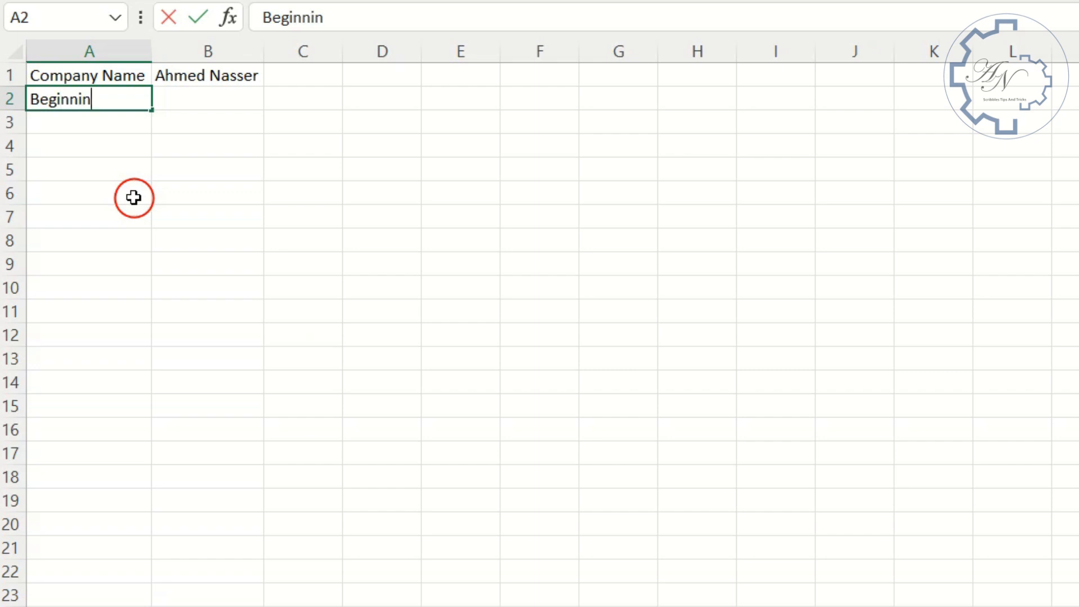
{"action": "type", "text": "g Date"}
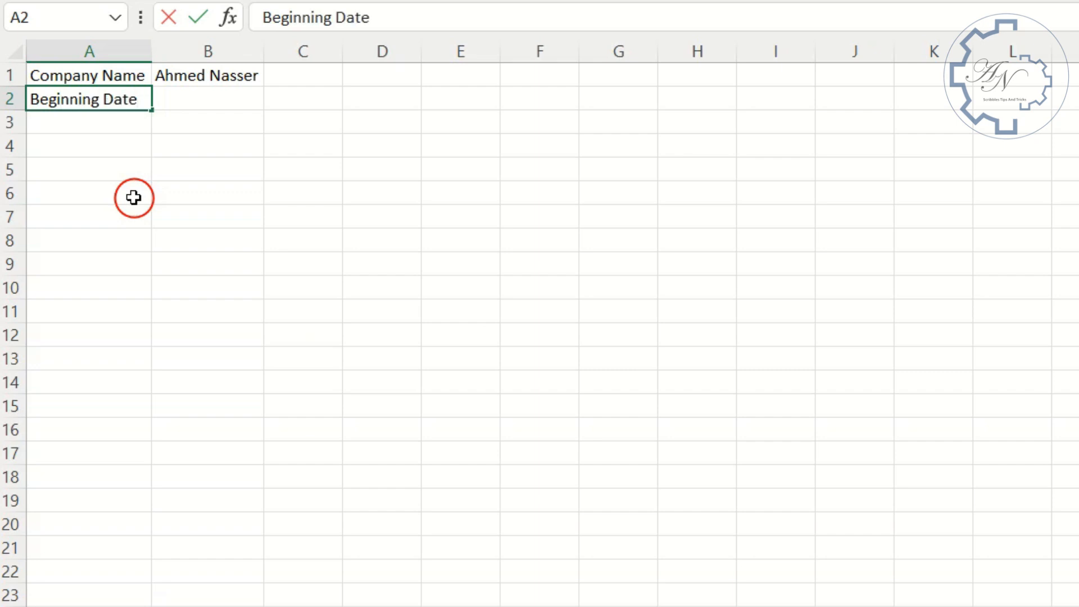
{"action": "left_click", "coordinate": [207, 99]}
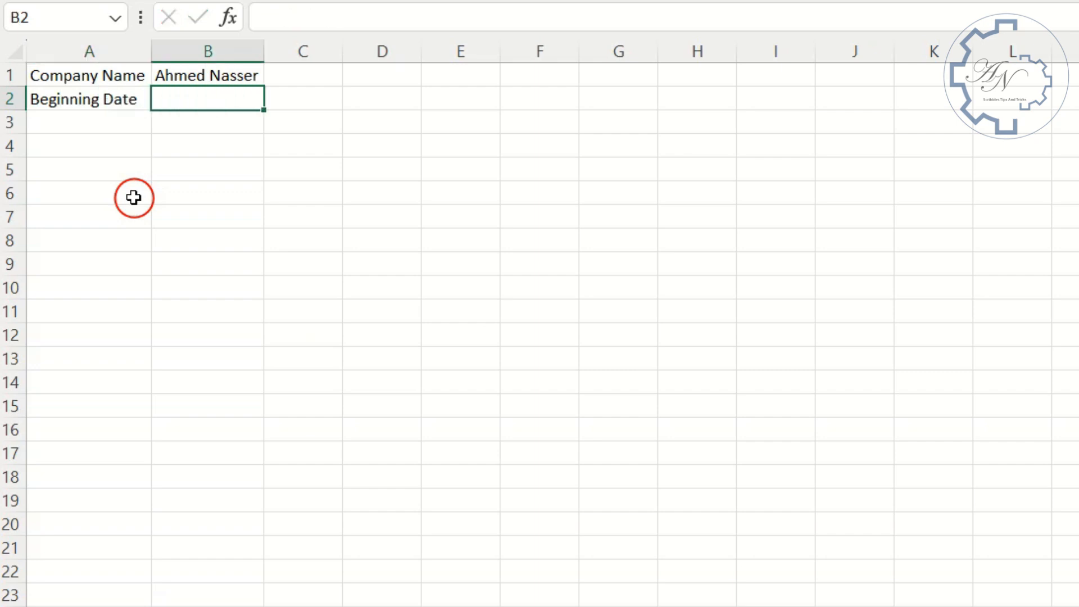
{"action": "type", "text": "1-1-202"}
{"action": "left_click", "coordinate": [87, 121]}
{"action": "type", "text": "Ending Date"}
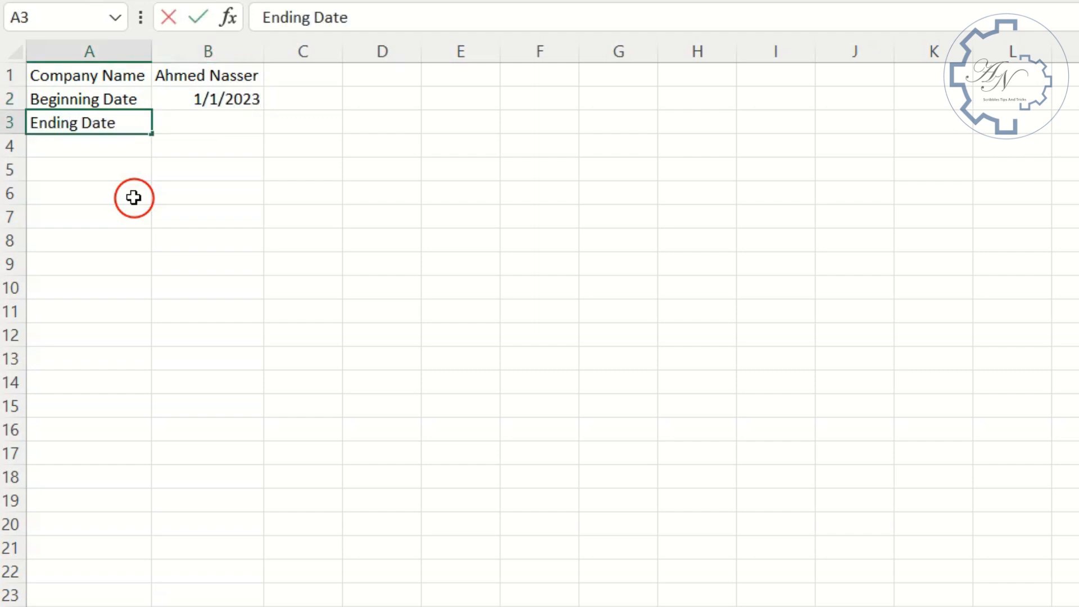
{"action": "type", "text": "12-3"}
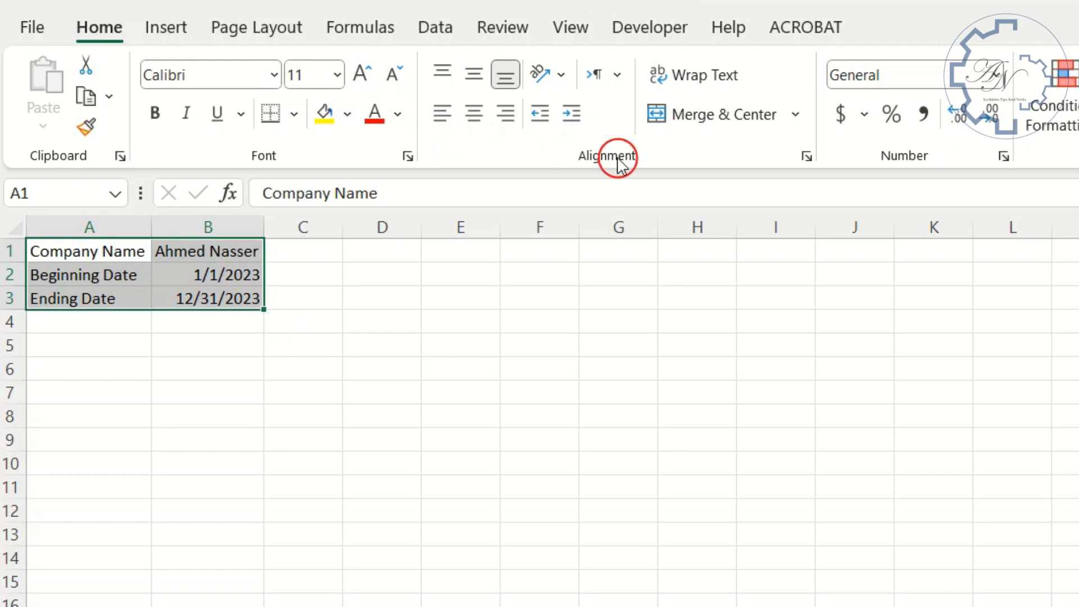
Step: Finish the ending date 12/31/2023 and apply All Borders to A1:B3
{"action": "left_click", "coordinate": [292, 113]}
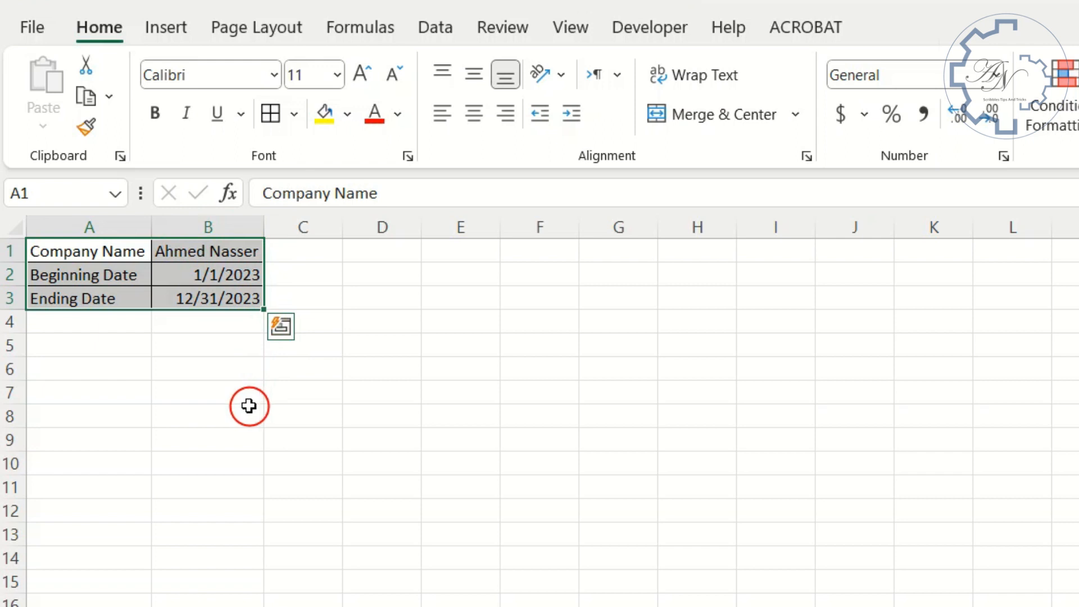
{"action": "mouse_move", "coordinate": [251, 411]}
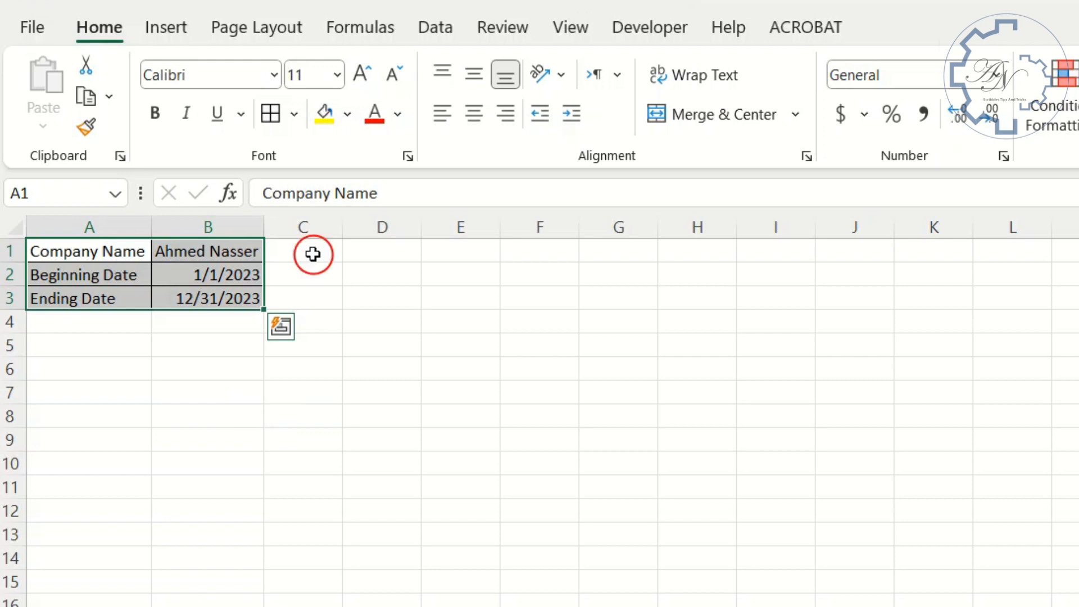
Step: List Balance Sheet with Assets, Liabilities, Equity down column C
{"action": "type", "text": "Balance Sheet"}
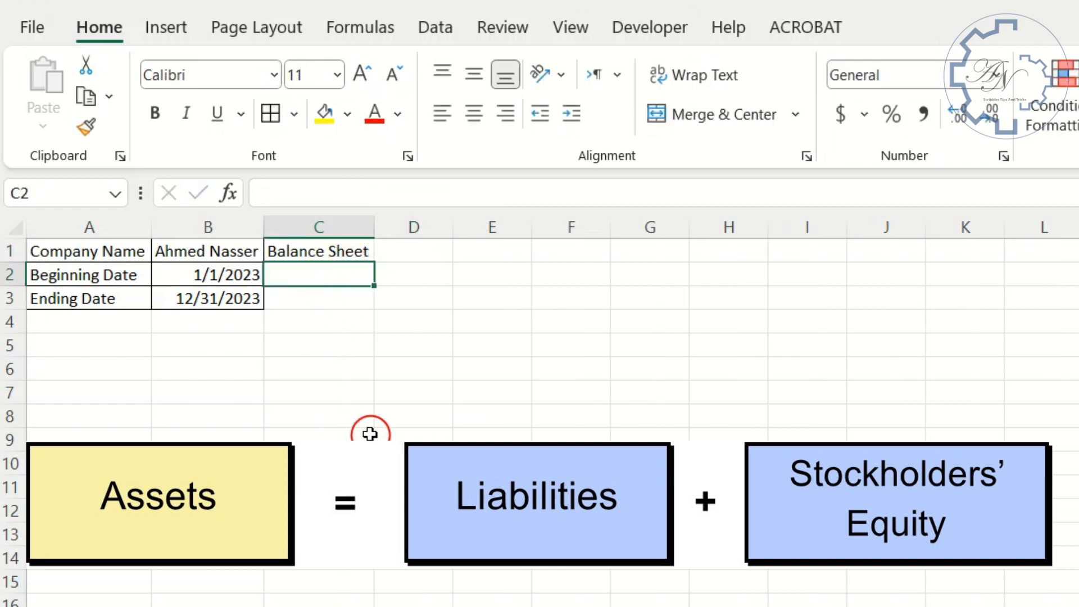
{"action": "type", "text": "Assets"}
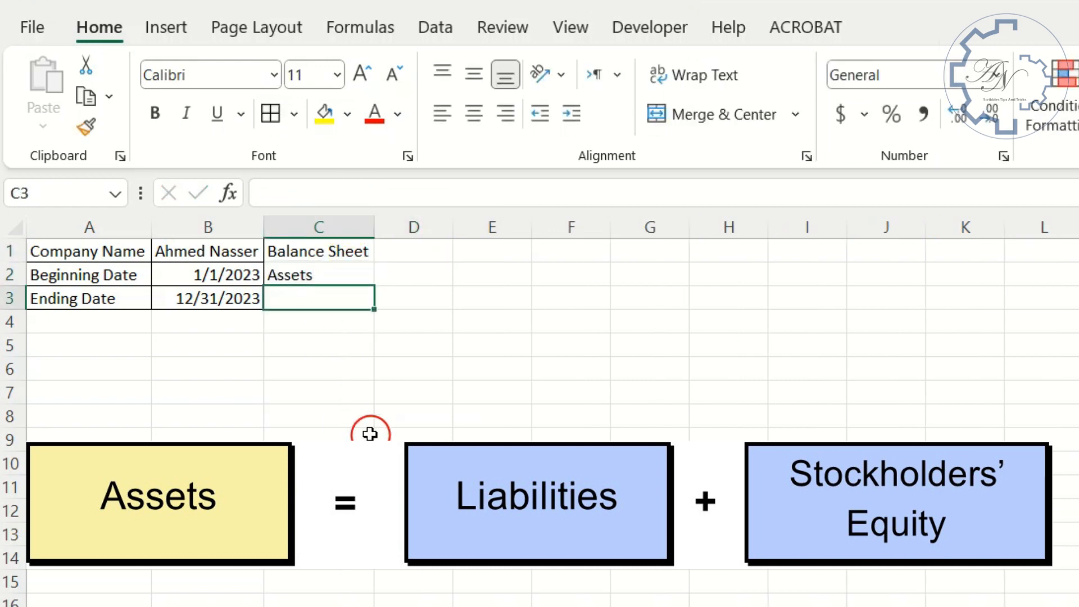
{"action": "type", "text": "Liabilti"}
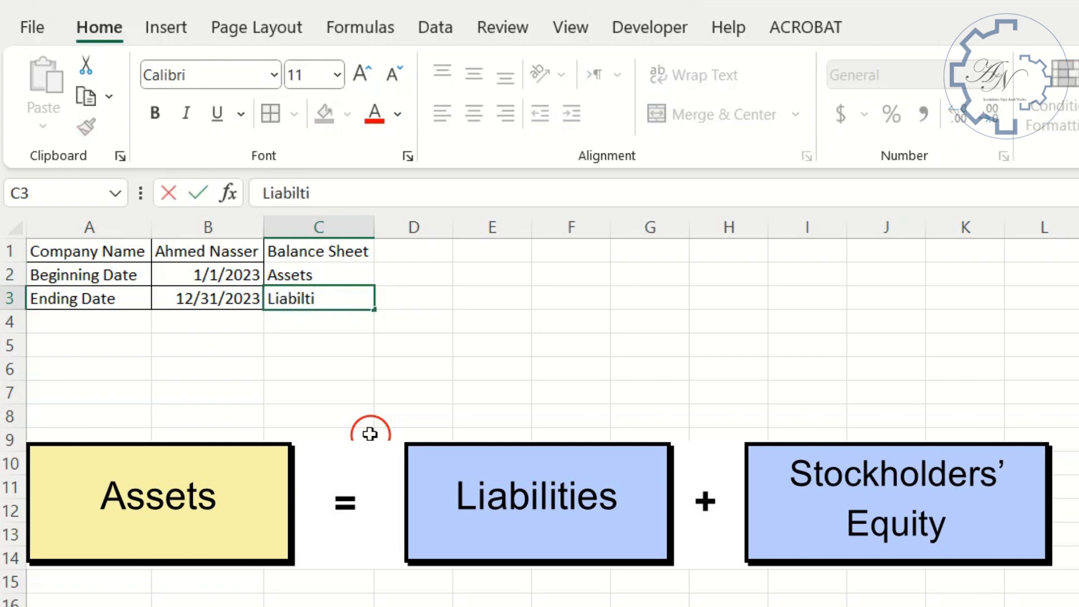
{"action": "type", "text": "Equity"}
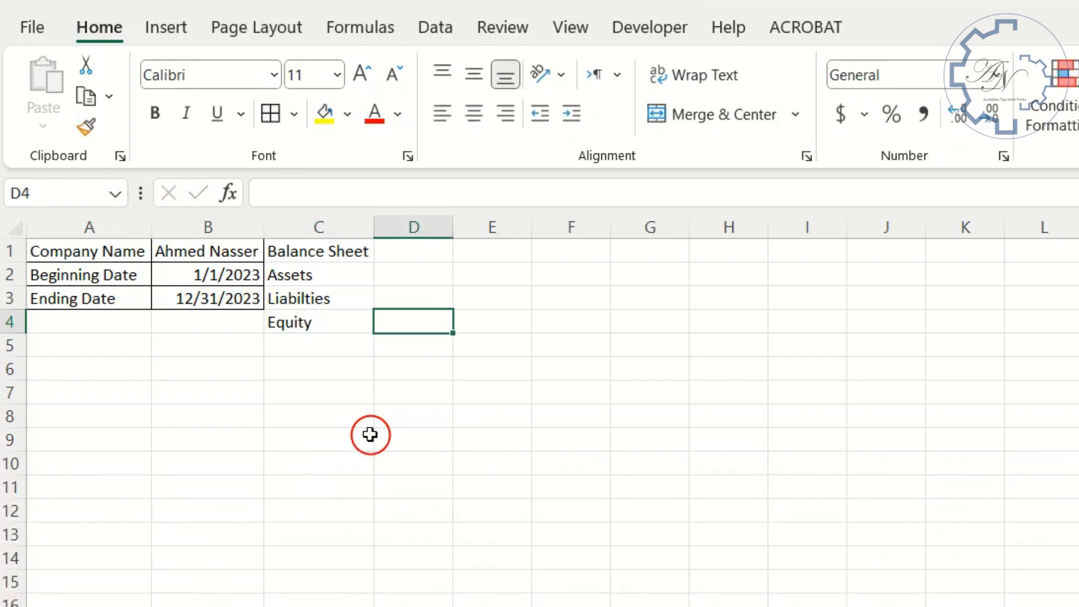
Step: List Income Statement with Revenues and Expenses down column D
{"action": "type", "text": "Income Statement"}
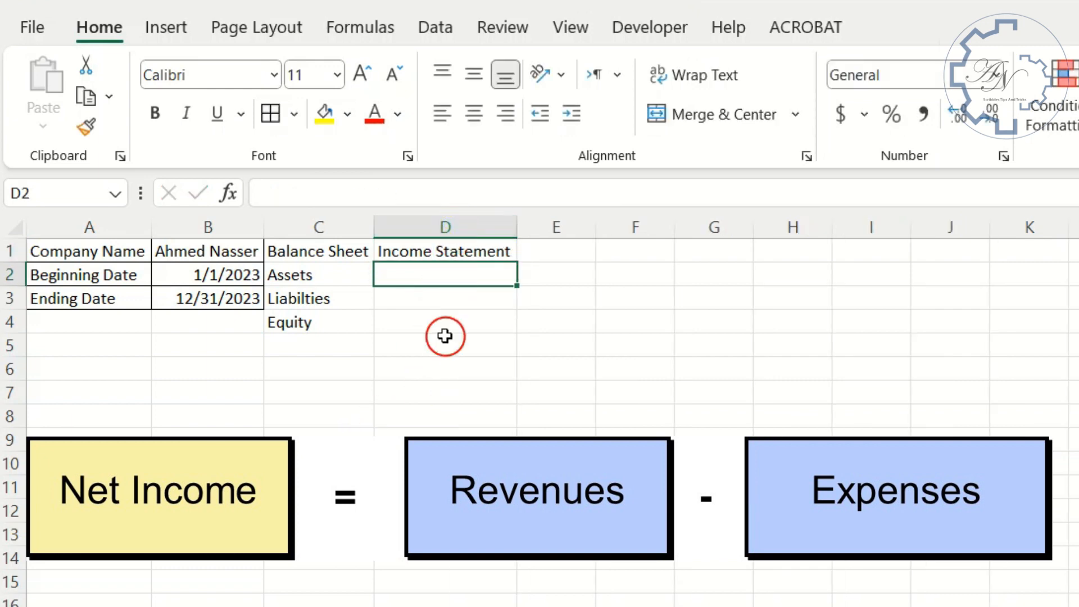
{"action": "type", "text": "Revenues"}
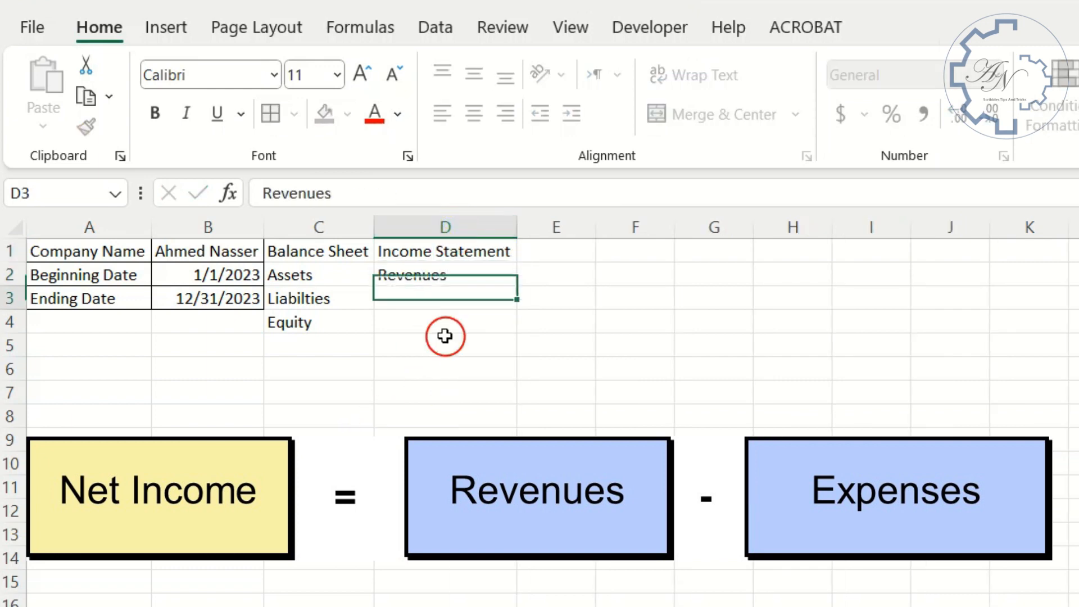
{"action": "type", "text": "Expenses"}
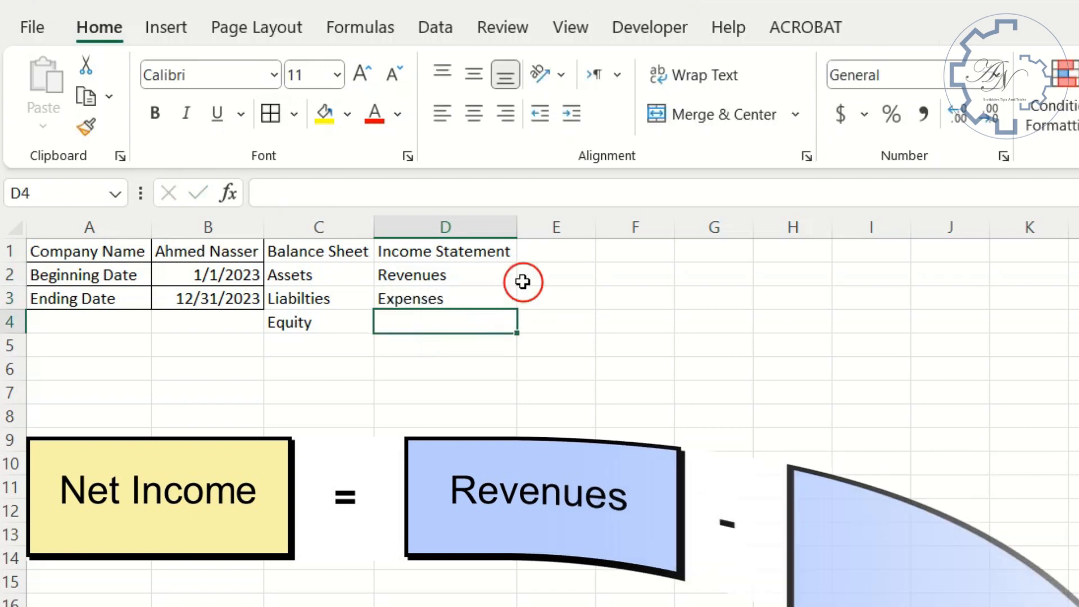
Step: List Retained Earnings with Dividends and Net Income down column E
{"action": "type", "text": "Retained Earnings"}
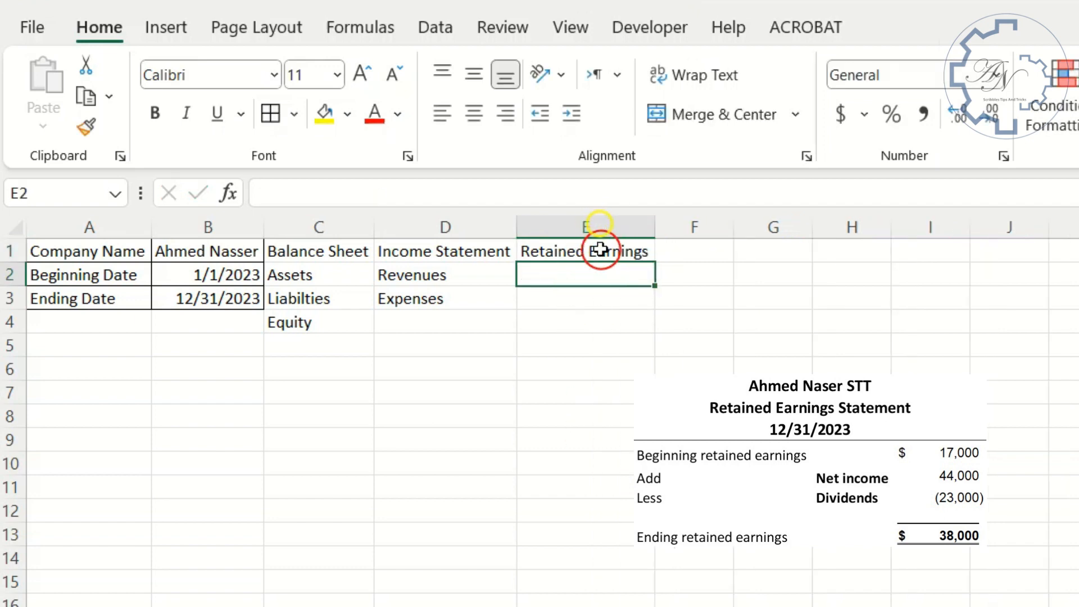
{"action": "type", "text": "Dividends"}
{"action": "left_click", "coordinate": [586, 297]}
{"action": "type", "text": "Net"}
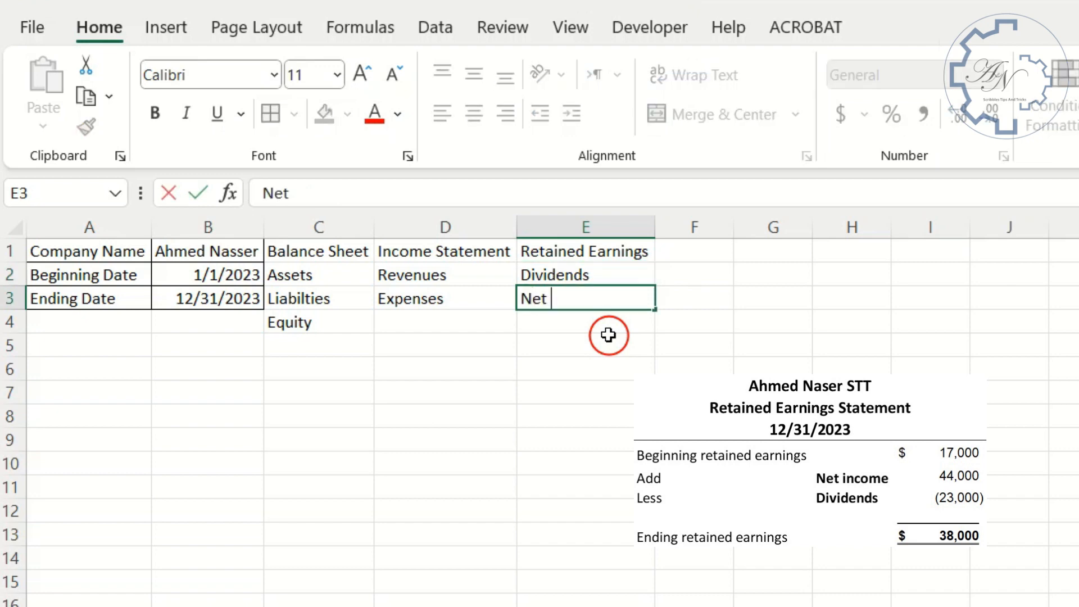
{"action": "type", "text": "Income"}
{"action": "left_click", "coordinate": [693, 250]}
{"action": "type", "text": "Cash Flow Statement"}
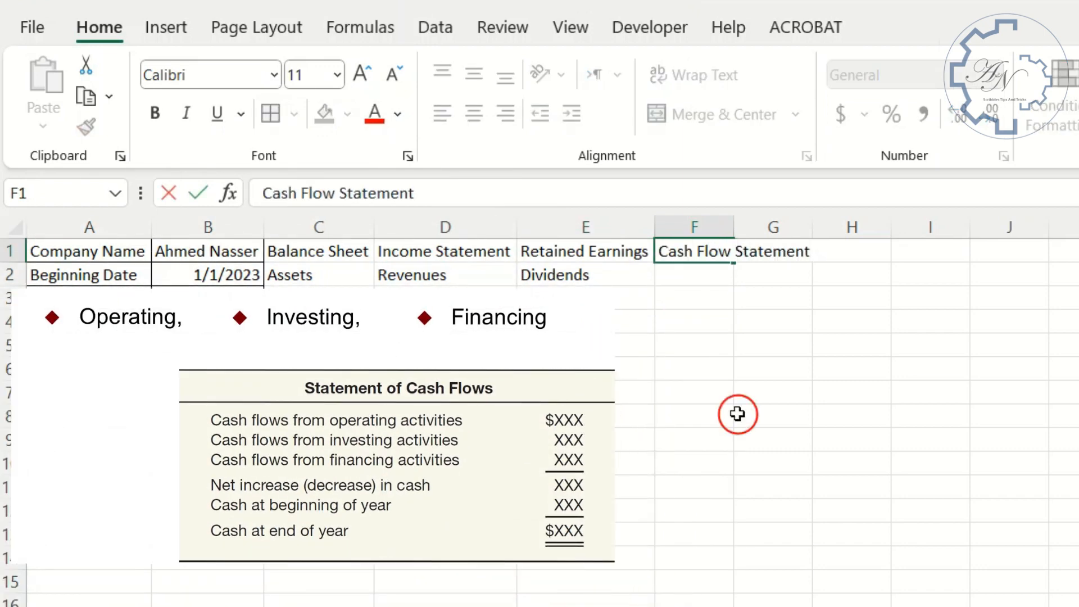
Step: List Cash Flow Statement with Operating and Investing down column F
{"action": "left_click", "coordinate": [695, 274]}
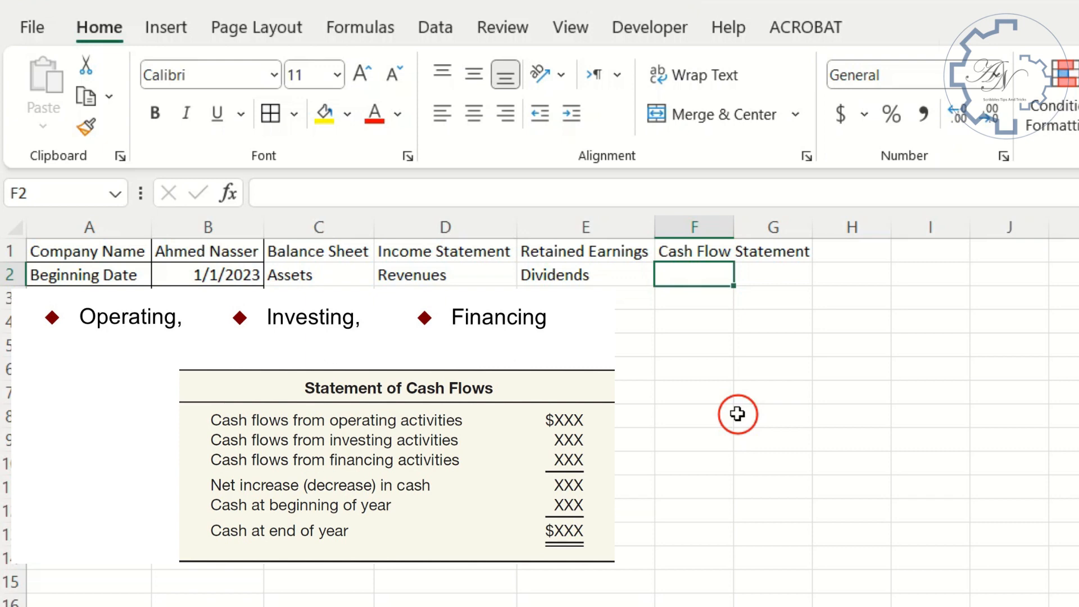
{"action": "type", "text": "Inve"}
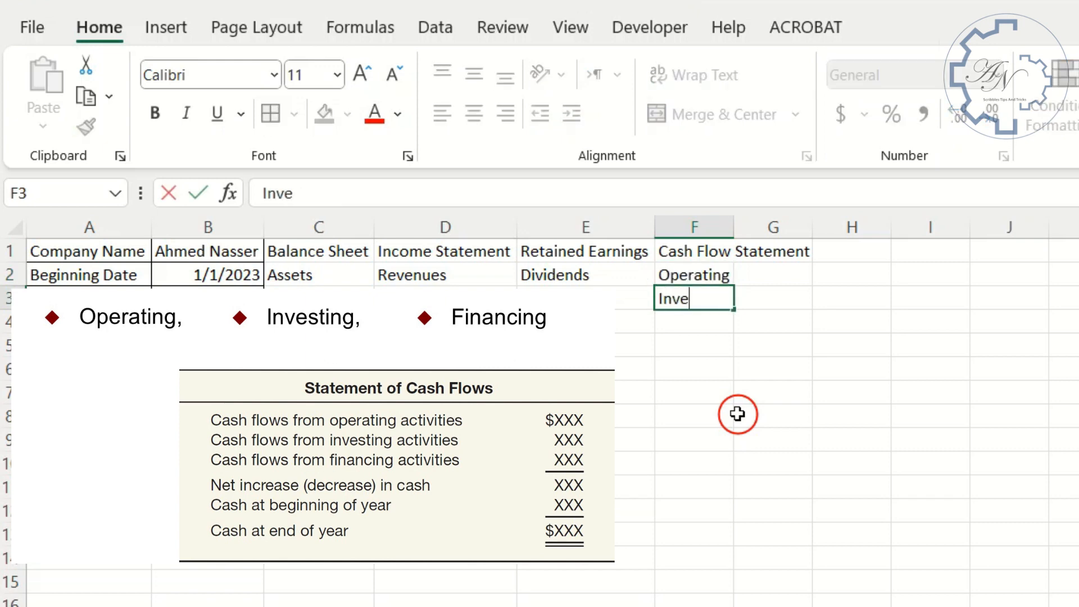
{"action": "type", "text": "Investing"}
{"action": "left_click", "coordinate": [693, 322]}
{"action": "type", "text": "Financing"}
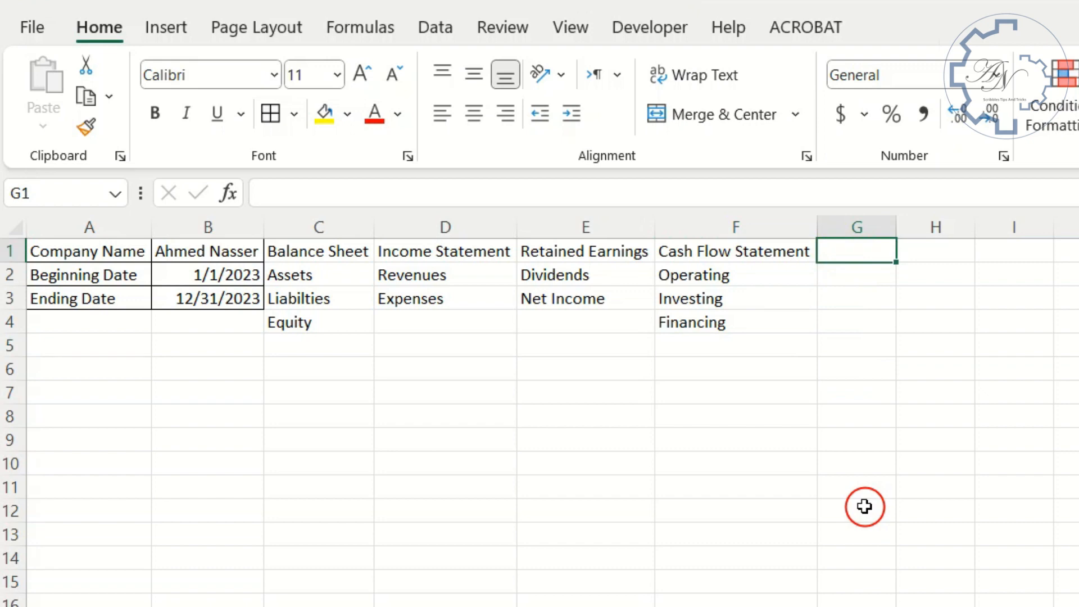
Step: List Current Assets, Long-Term Investments, Property, Plant, and Equipment, Intangible Assets under Assets in column G
{"action": "type", "text": "Current Assets"}
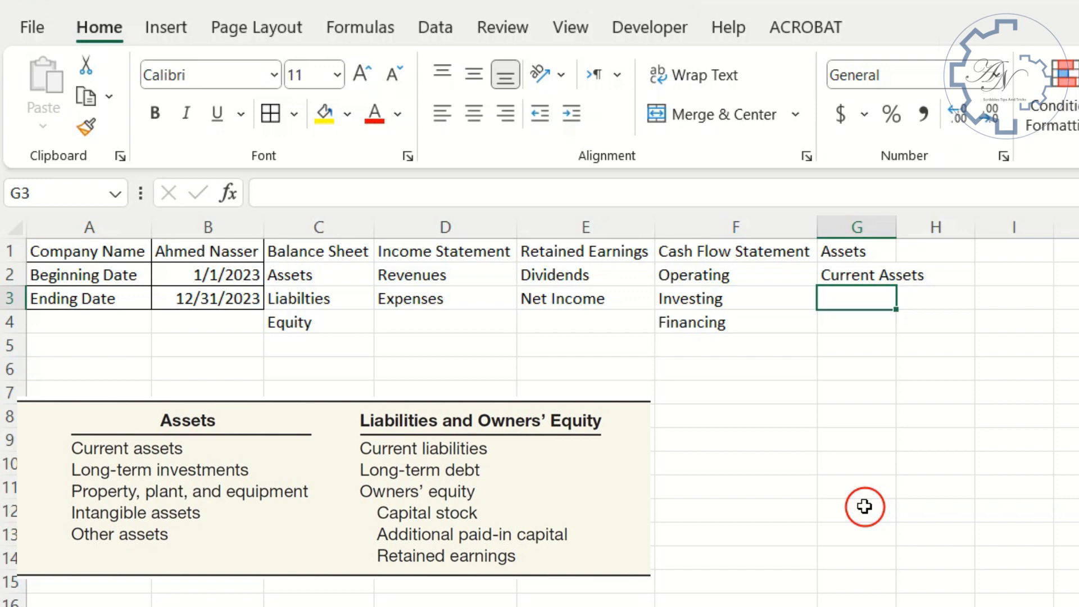
{"action": "type", "text": "Long-Term Investments"}
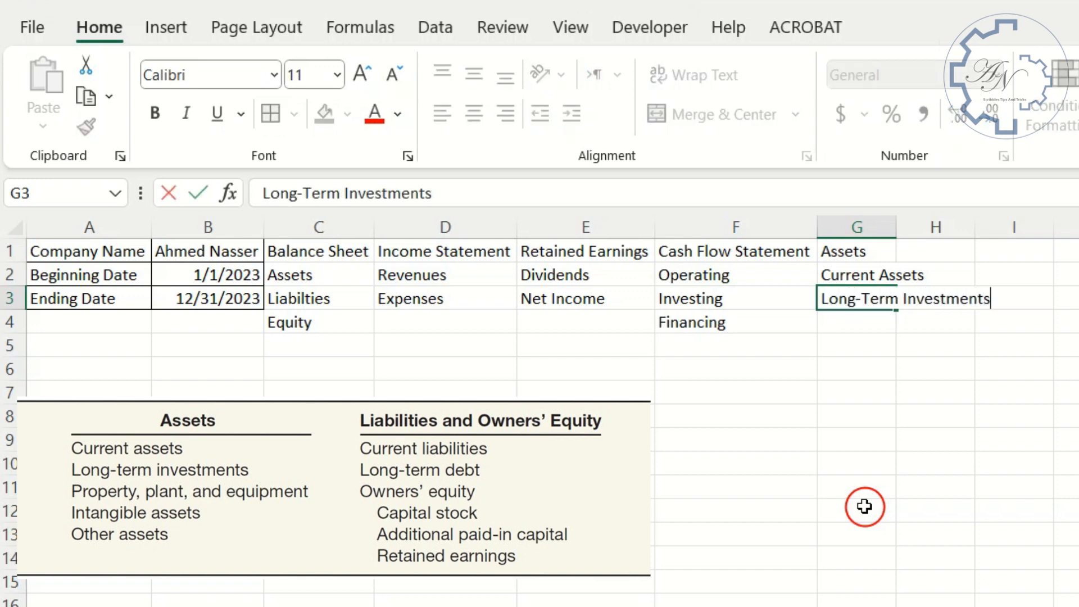
{"action": "type", "text": "Property, Plant, and Equipment"}
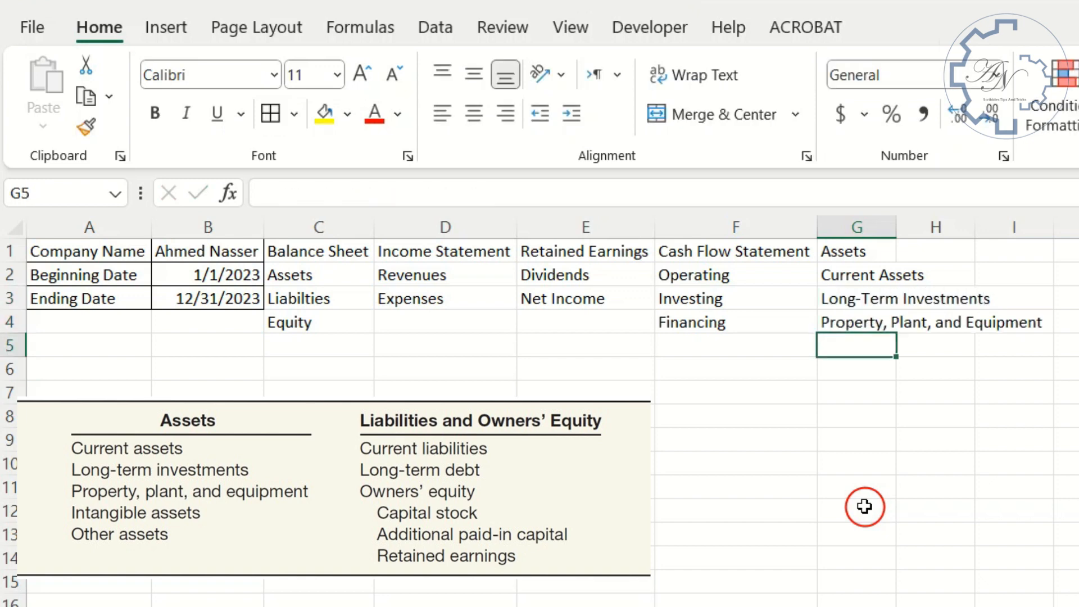
{"action": "type", "text": "Intangible Assets"}
{"action": "left_click", "coordinate": [935, 274]}
{"action": "type", "text": "Current L"}
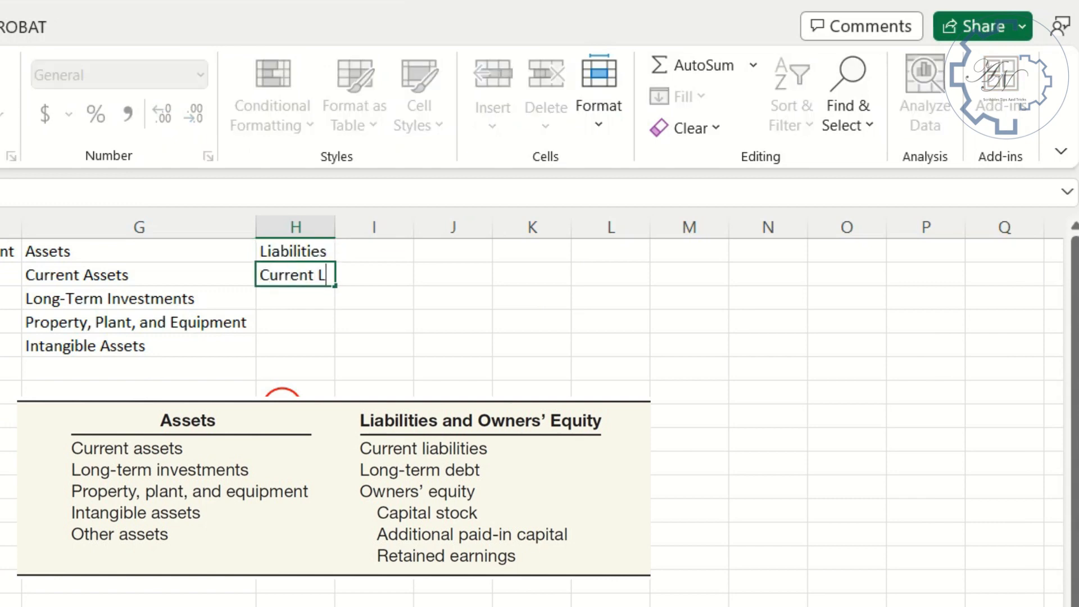
Step: Enter Current Liabilities and Long-Term Debt under Liabilities in column H
{"action": "key", "text": "Enter"}
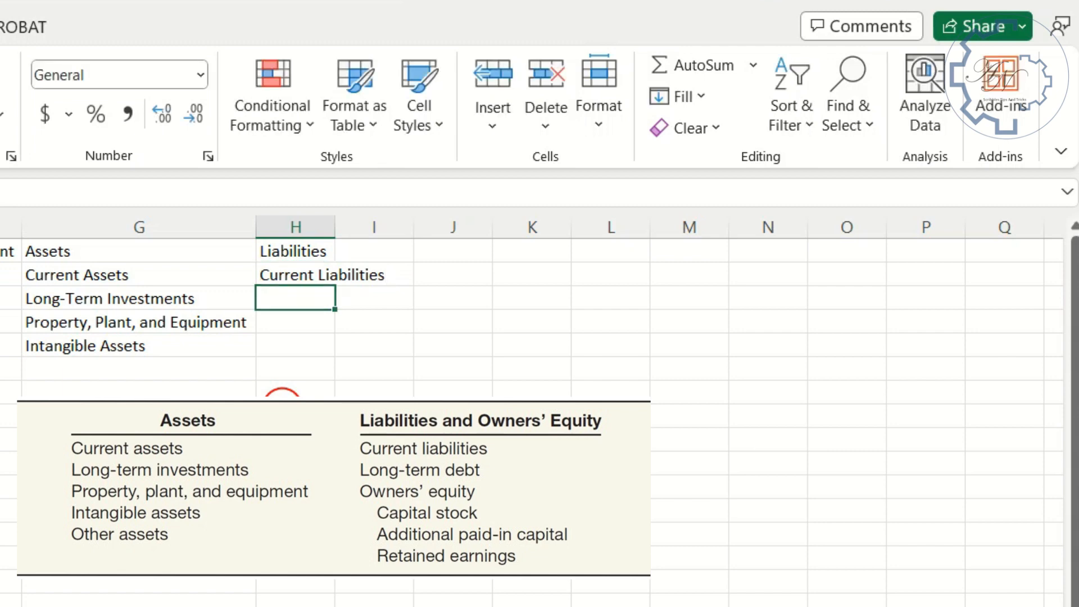
{"action": "type", "text": "Long-"}
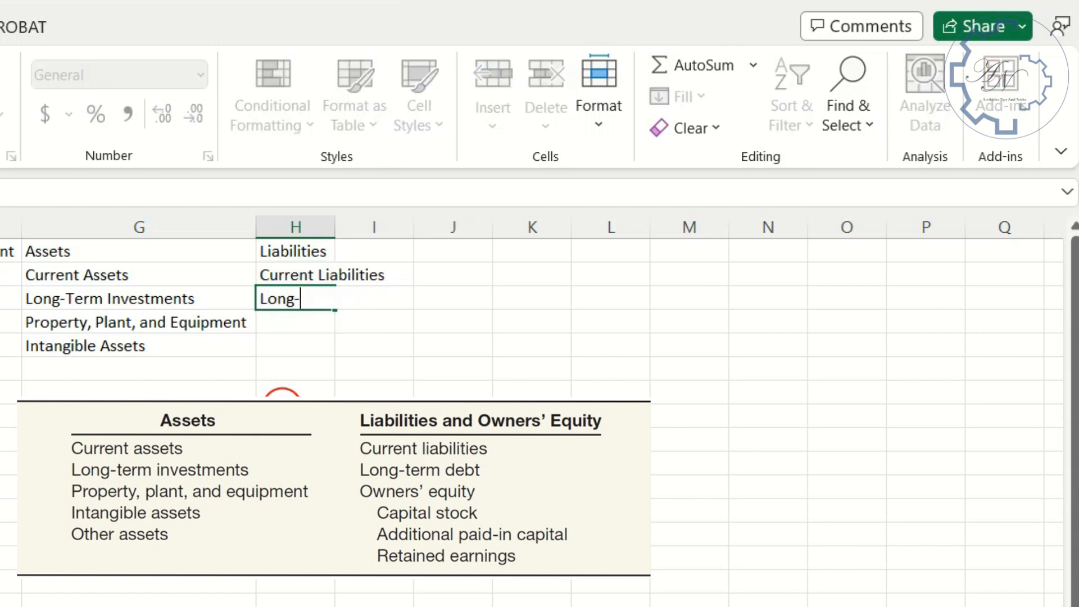
{"action": "type", "text": "Term Debt"}
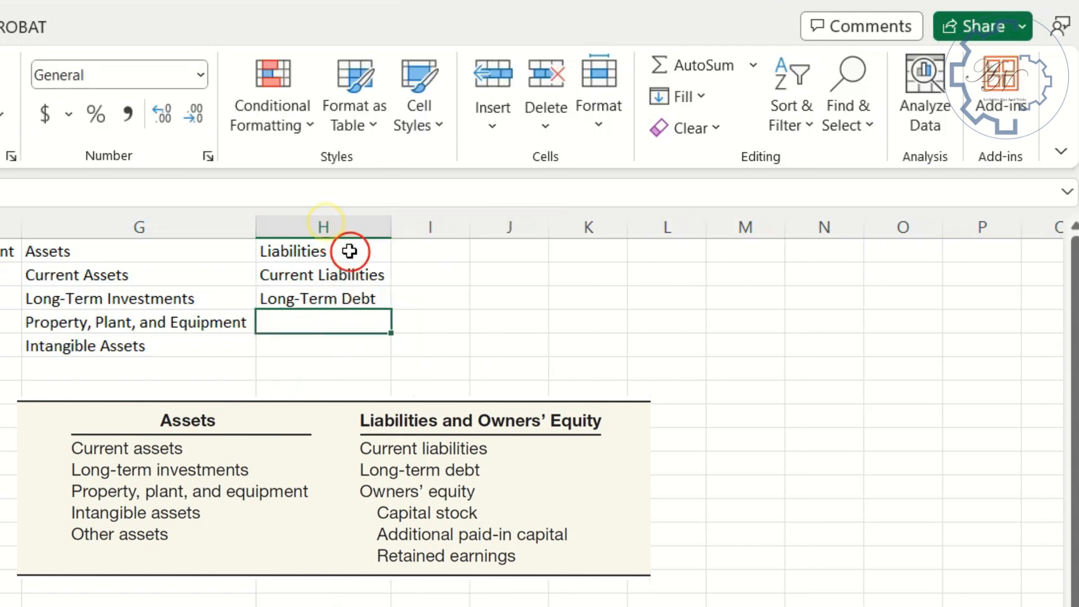
Step: Add an Equity column with Paid In Capital and Retained Earnings in I1:I3, then begin Revenues
{"action": "type", "text": "Equity"}
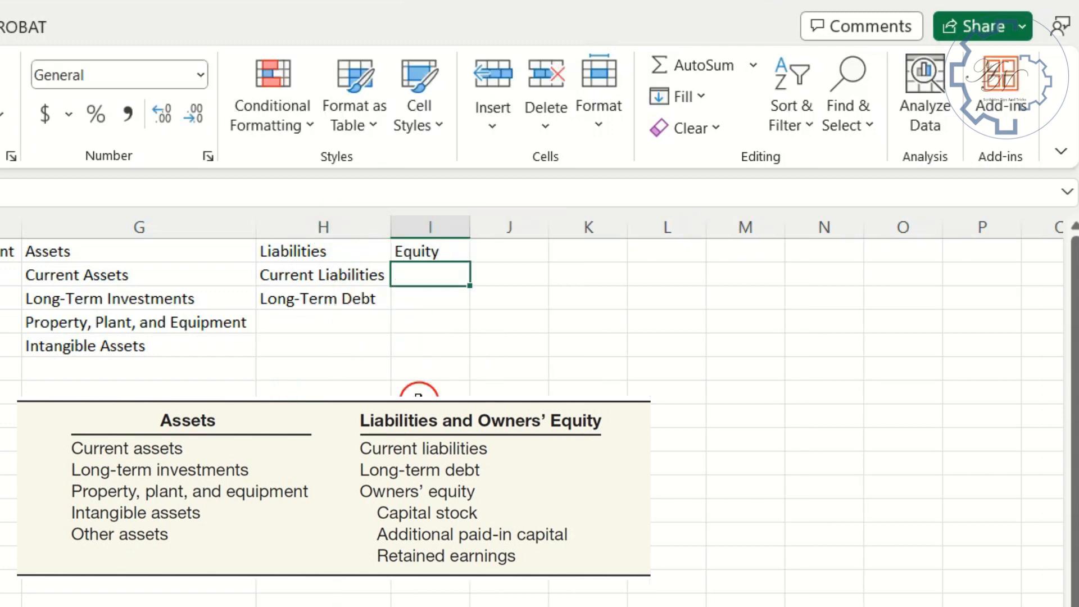
{"action": "type", "text": "Paid In Capital"}
{"action": "left_click", "coordinate": [430, 298]}
{"action": "type", "text": "Re"}
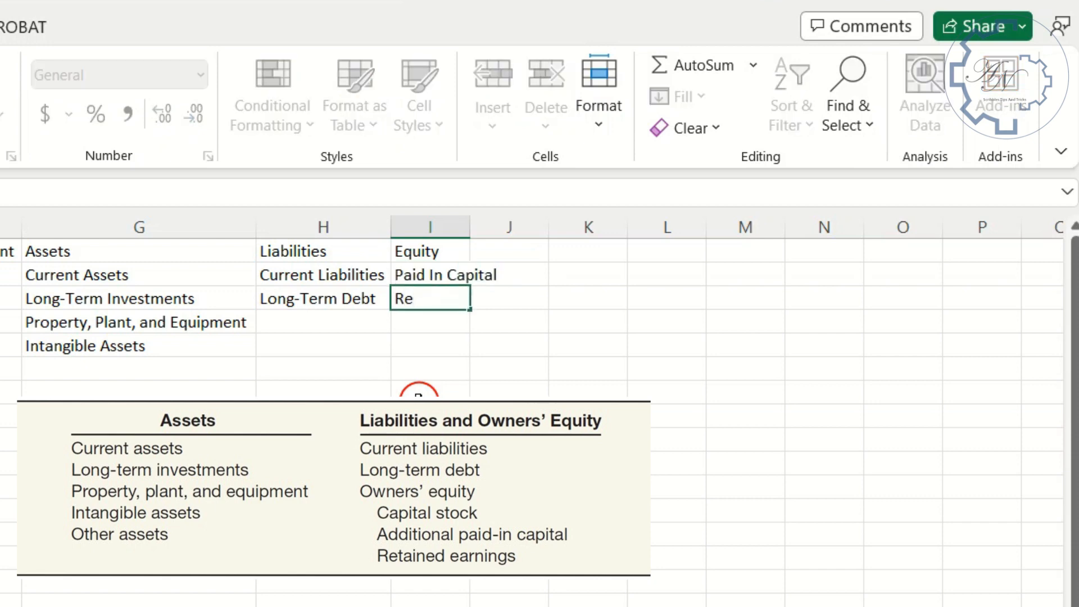
{"action": "type", "text": "tained Ea"}
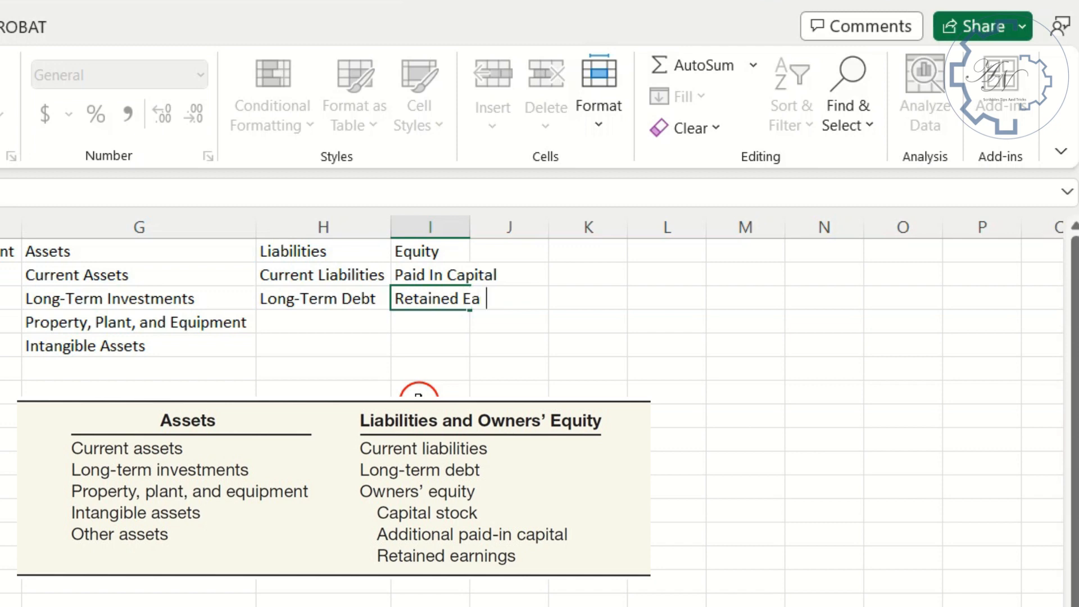
{"action": "key", "text": "Enter"}
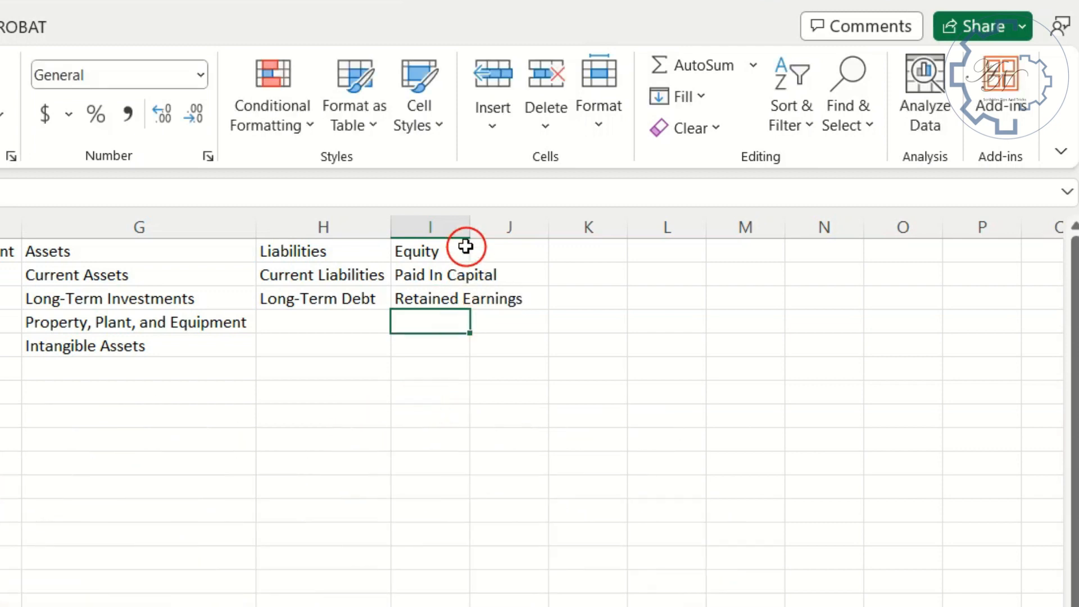
{"action": "type", "text": "Reven"}
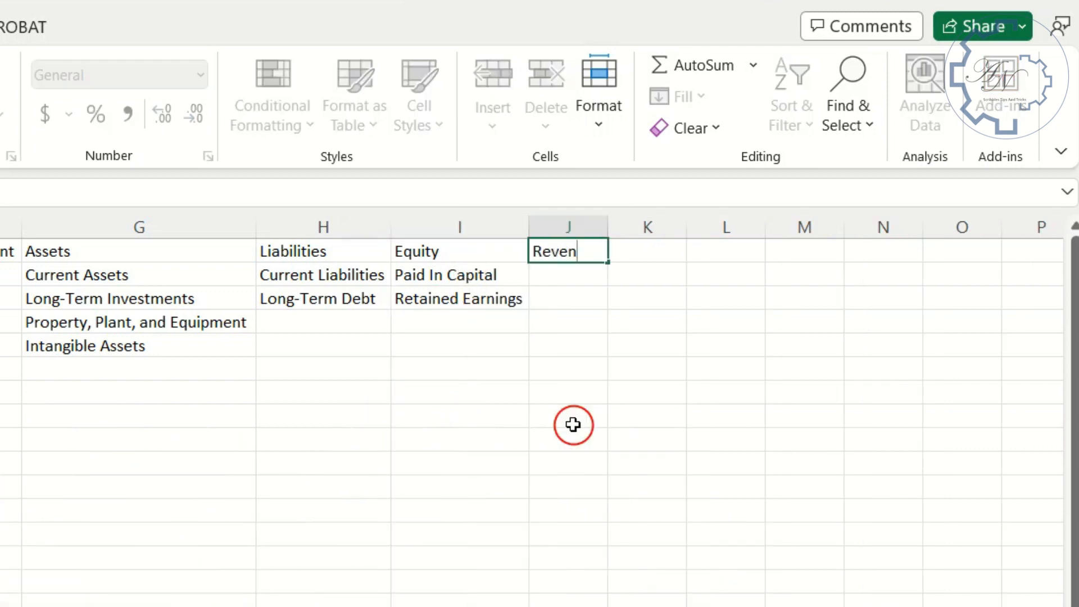
Step: List Sales and Service Revenues and Other Revenues and Gains under Revenues, then Expenses in K1
{"action": "type", "text": "Sales"}
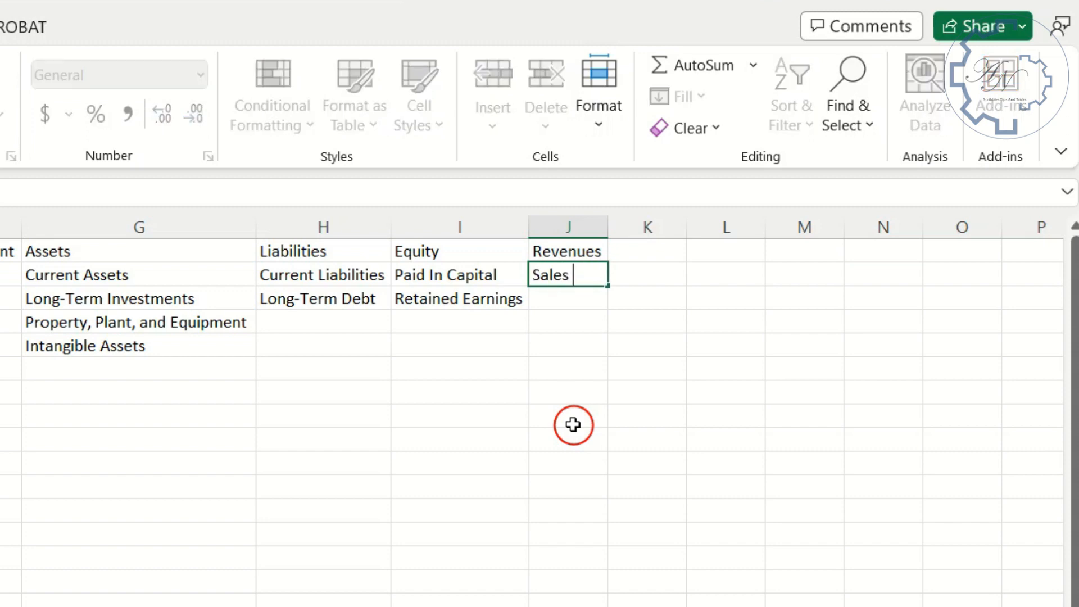
{"action": "type", "text": "and Service"}
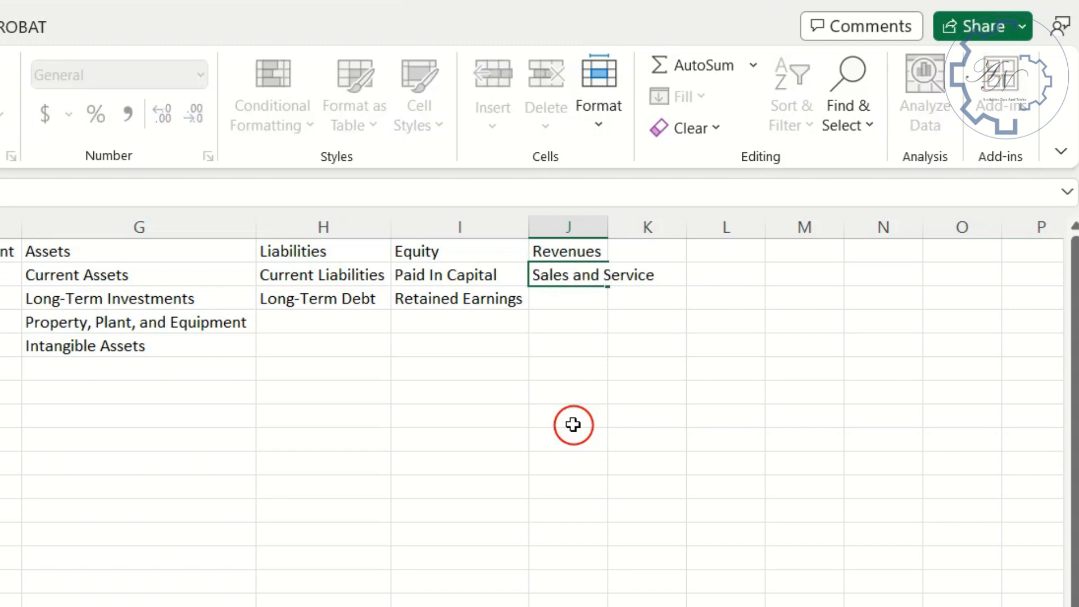
{"action": "type", "text": "Revenues"}
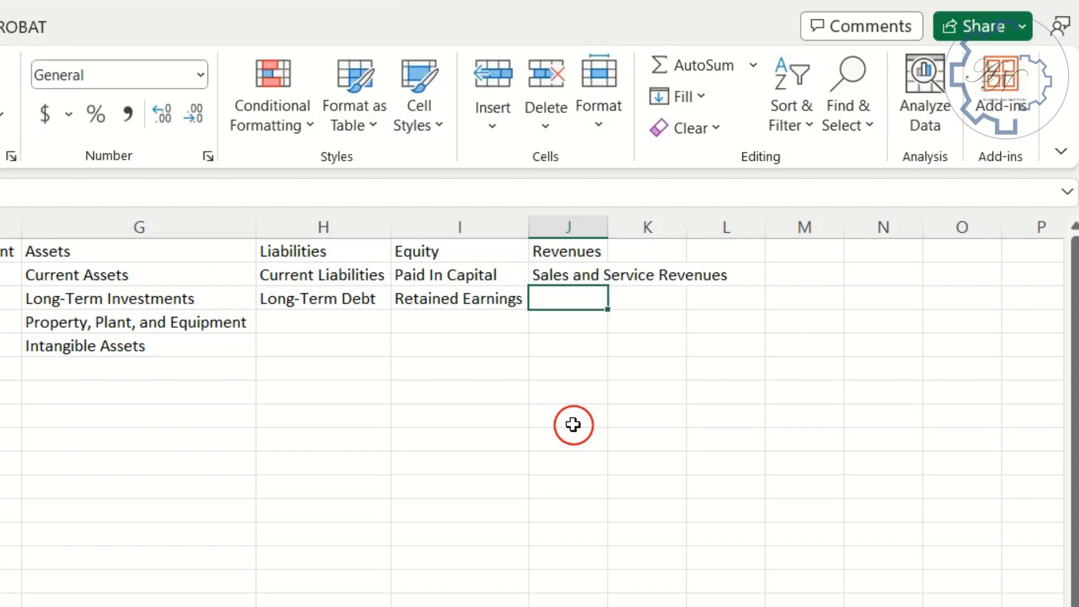
{"action": "type", "text": "Other Reven"}
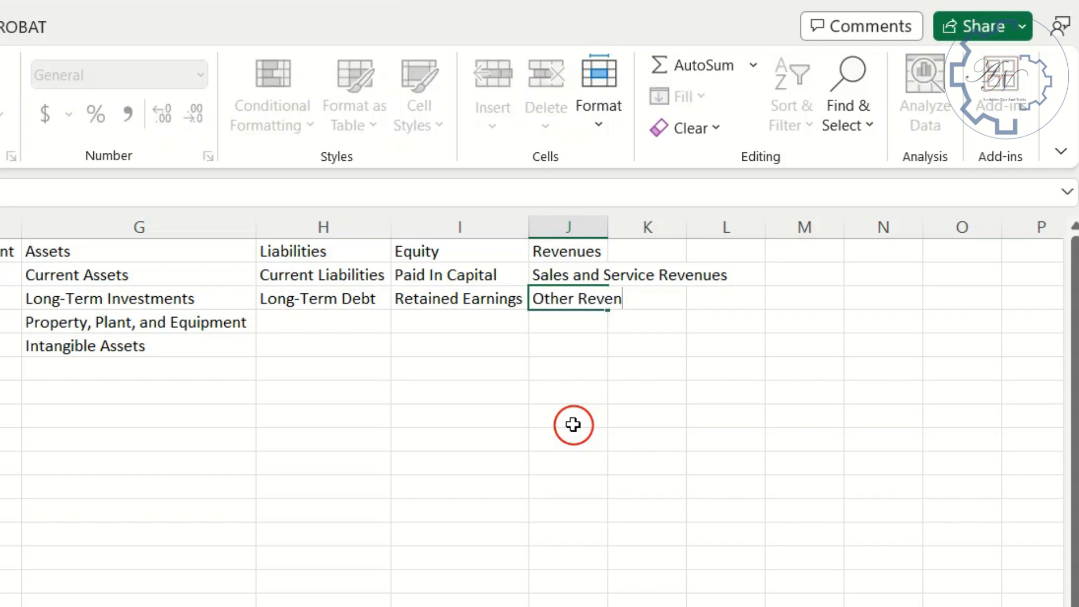
{"action": "type", "text": "ues and Gains"}
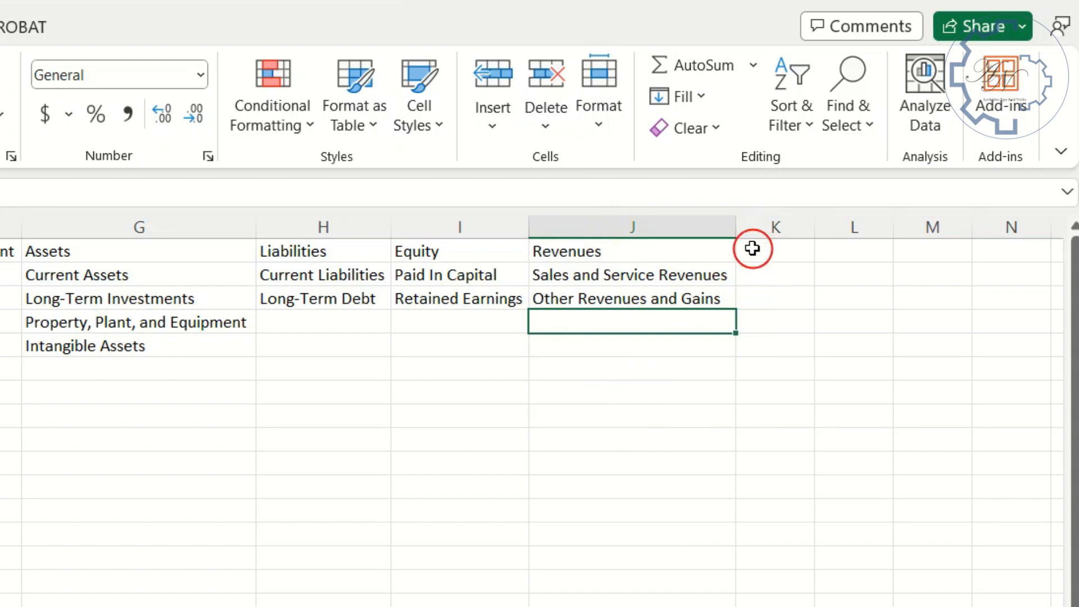
{"action": "type", "text": "Expenses"}
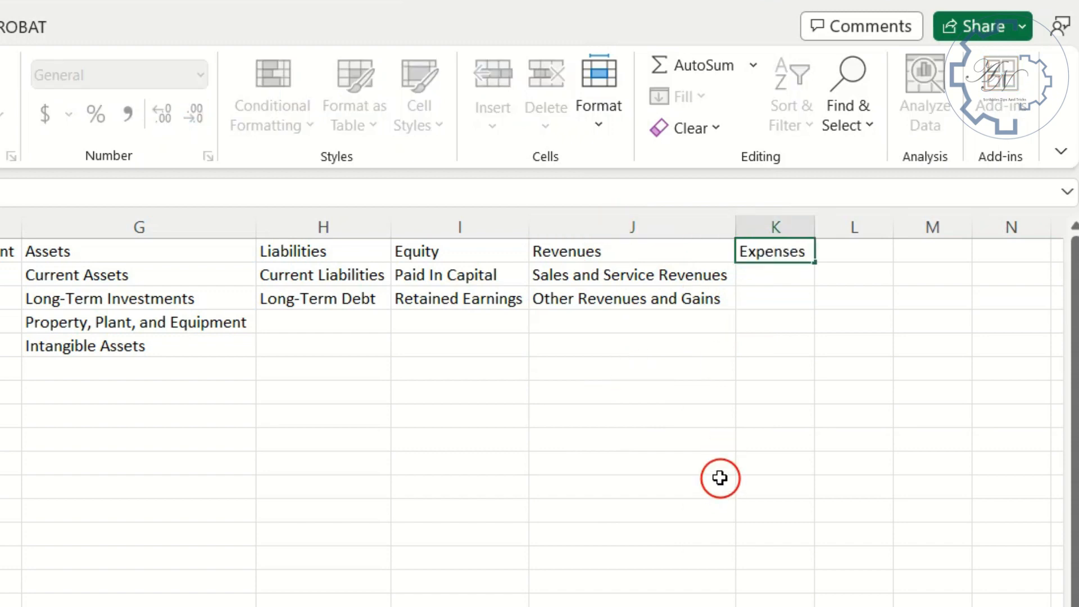
Step: List Cost of Goods Sold, Selling, Adminstrative Expenses, Other Expenses and Losses under Expenses
{"action": "type", "text": "Cost of Goods Sold"}
{"action": "left_click", "coordinate": [775, 298]}
{"action": "type", "text": "Selling Expenses"}
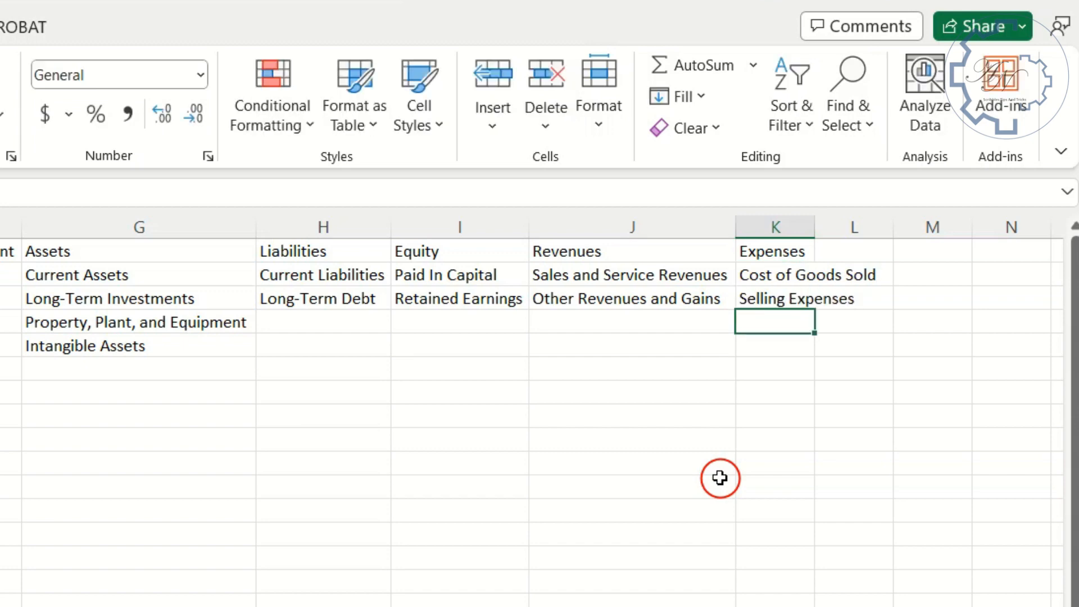
{"action": "type", "text": "Adminstrative Expenses"}
{"action": "left_click", "coordinate": [774, 345]}
{"action": "type", "text": "O"}
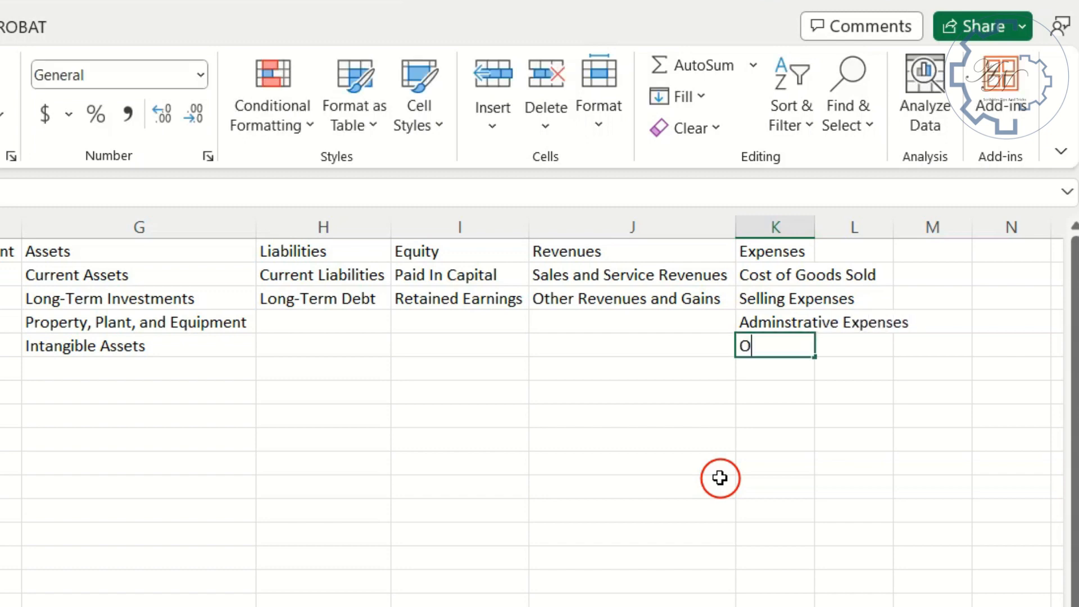
{"action": "type", "text": "ther Expen"}
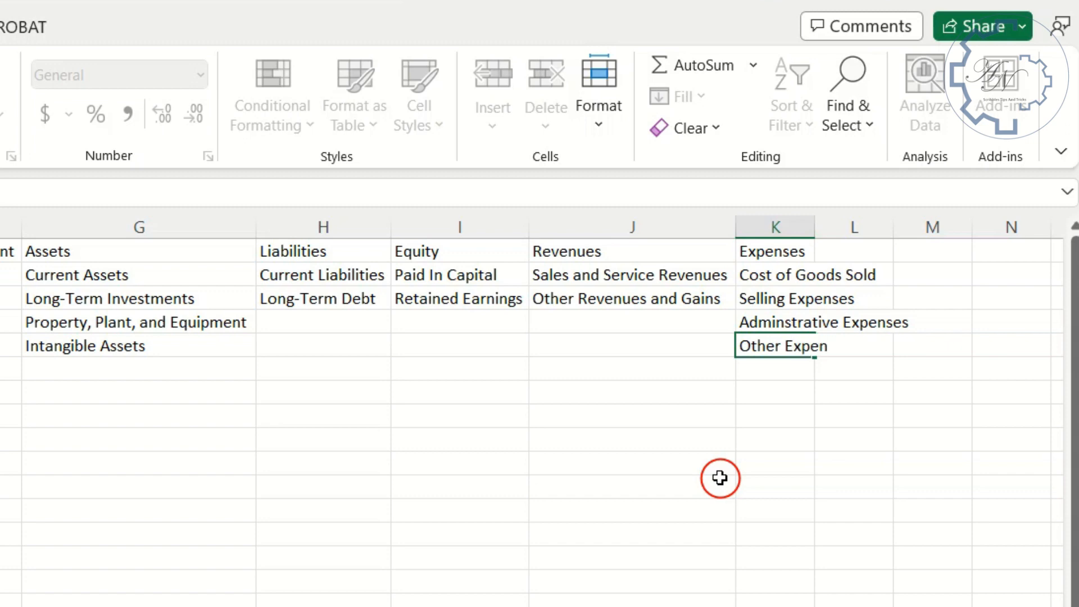
{"action": "type", "text": "ses and Los"}
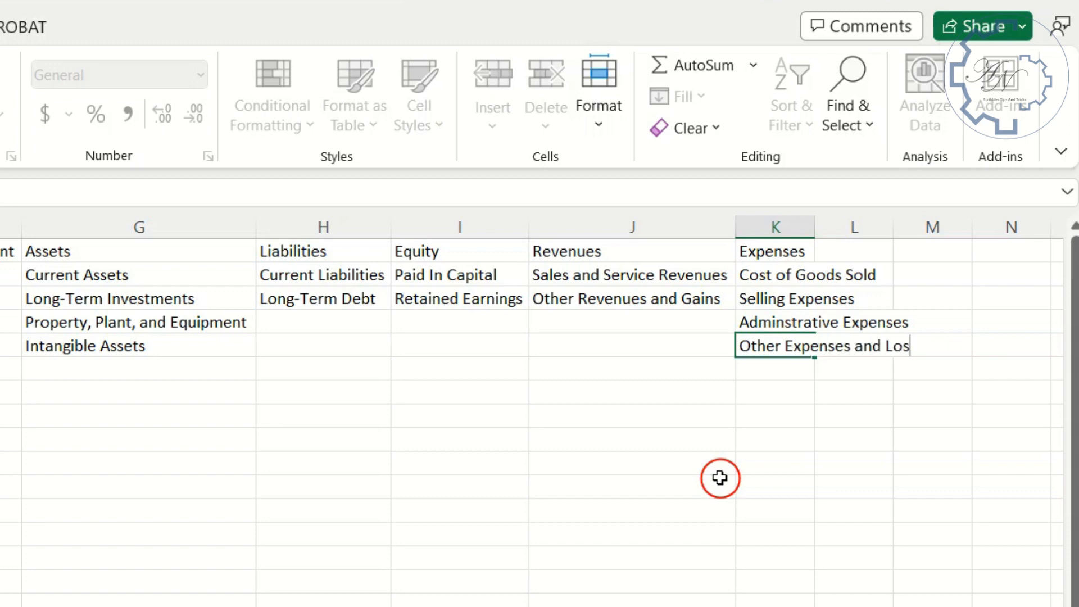
{"action": "type", "text": "Income"}
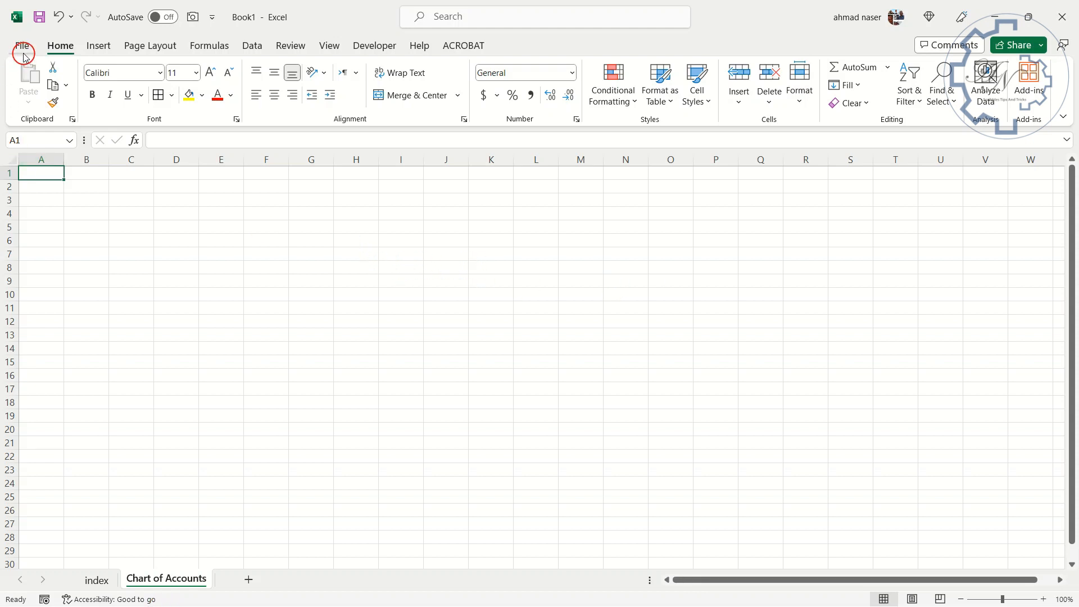
Step: Save the workbook to Documents as Accounting System via Save As
{"action": "left_click", "coordinate": [22, 46]}
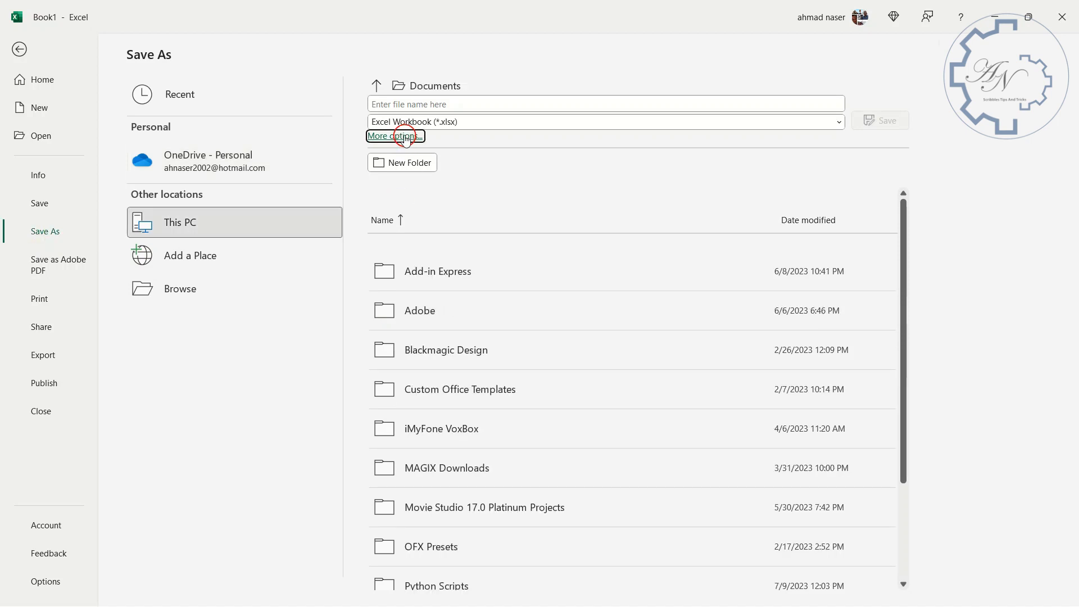
{"action": "left_click", "coordinate": [395, 136]}
{"action": "type", "text": "Accounting System"}
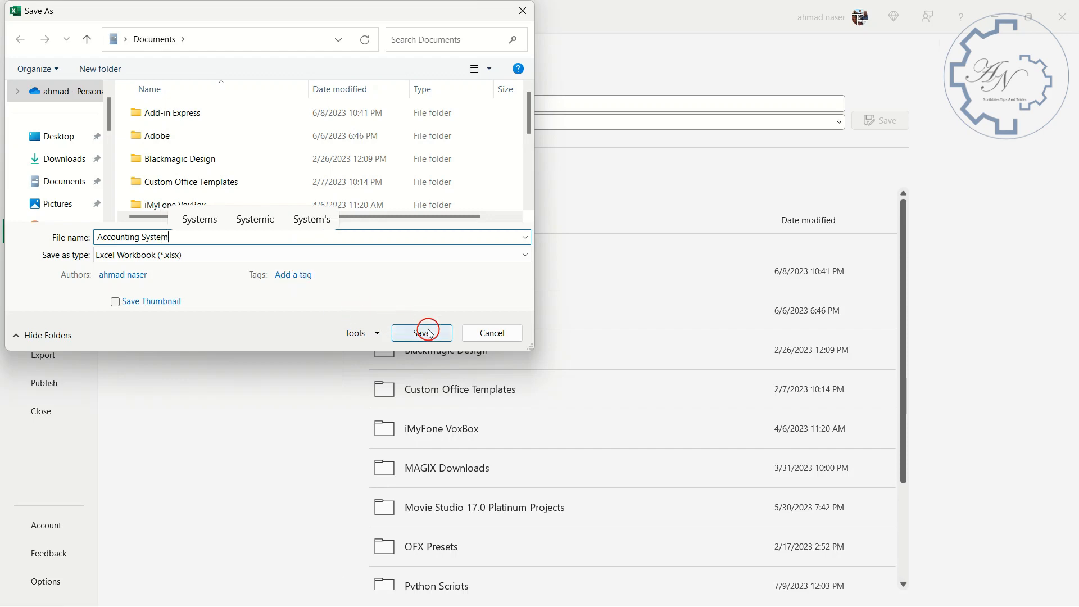
{"action": "left_click", "coordinate": [427, 333]}
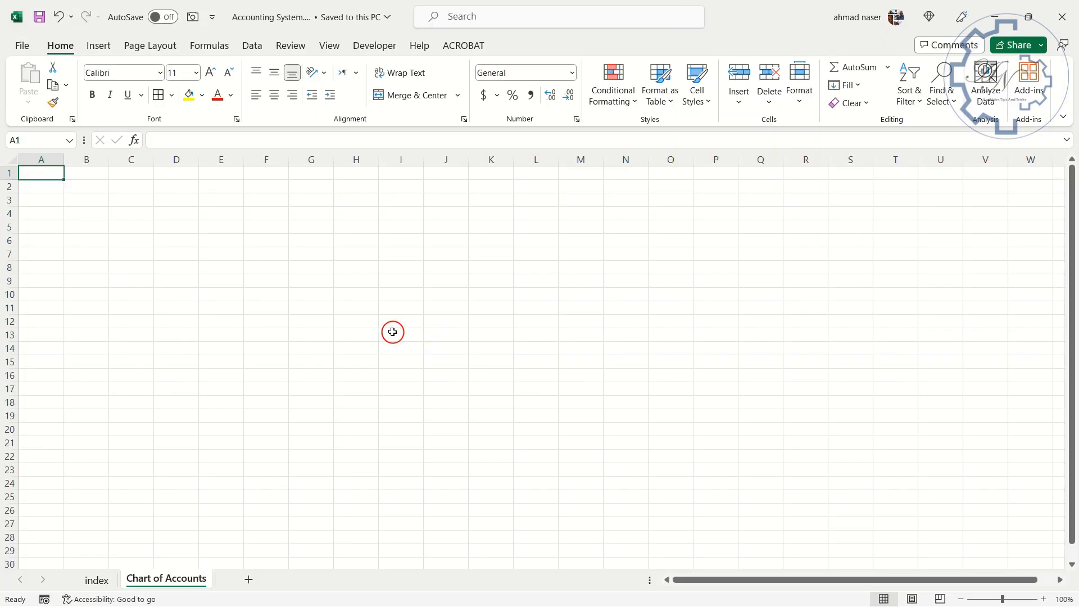
{"action": "mouse_move", "coordinate": [520, 371]}
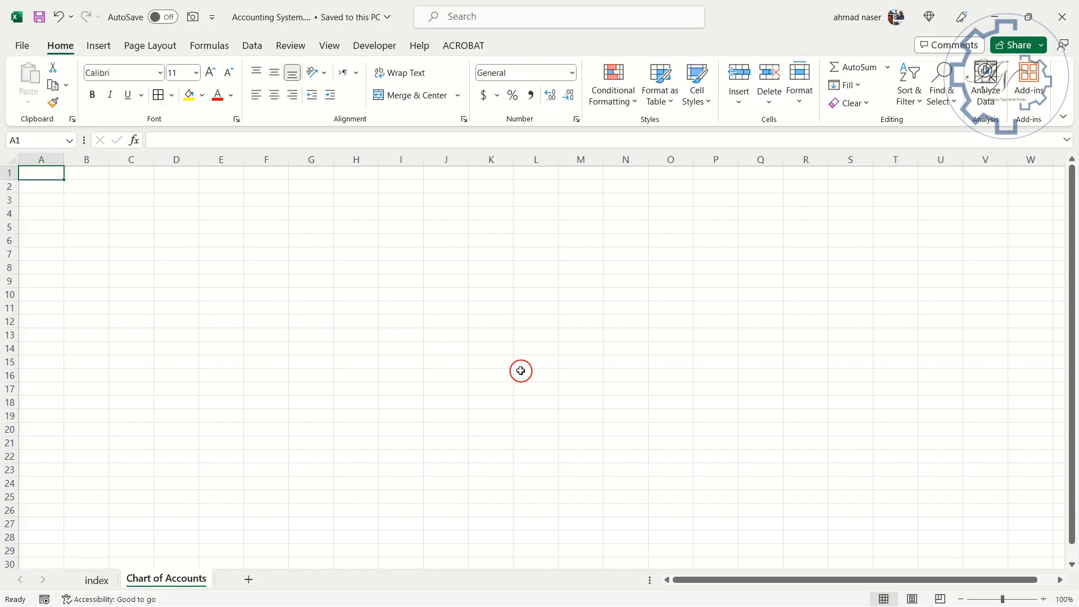